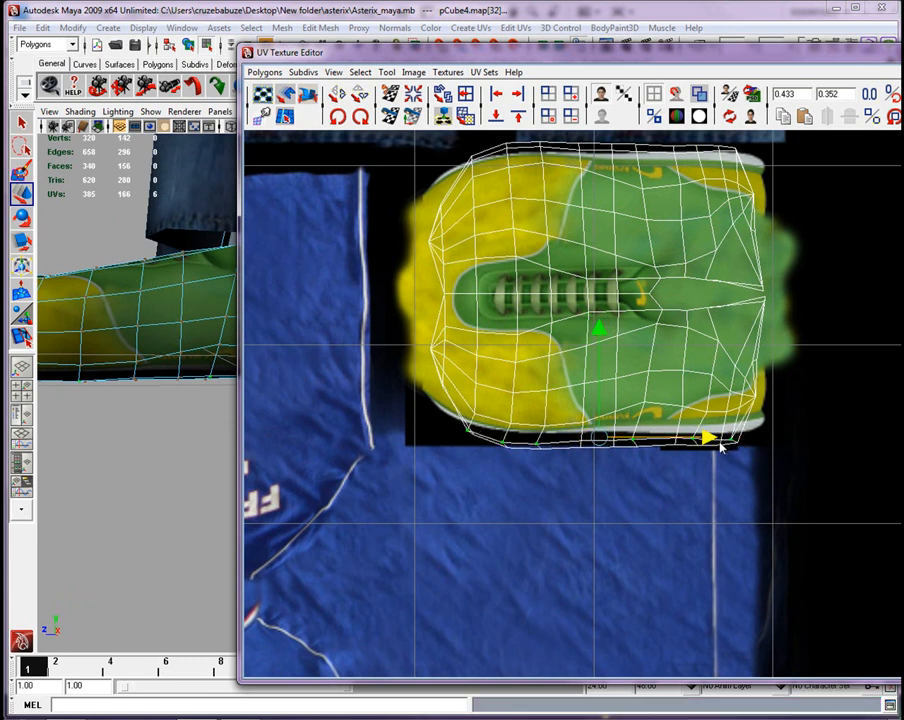
# Step: Nudge the shoe's upper UV points to line up with the painted green-and-yellow texture
pyautogui.moveTo(720, 438); pyautogui.dragTo(712, 438)
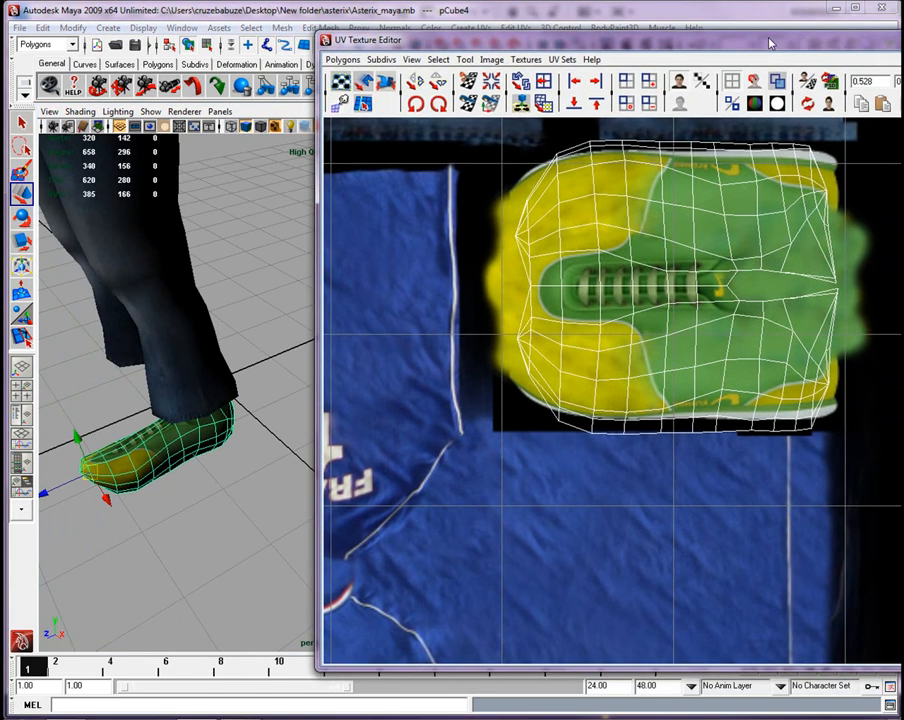
pyautogui.moveTo(556, 146)
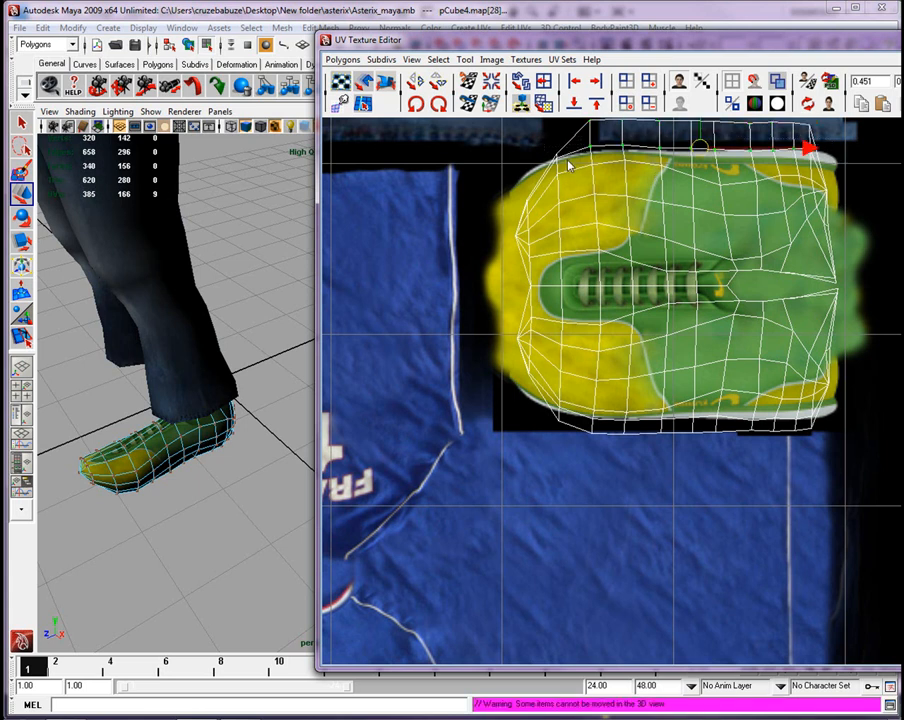
pyautogui.moveTo(702, 136)
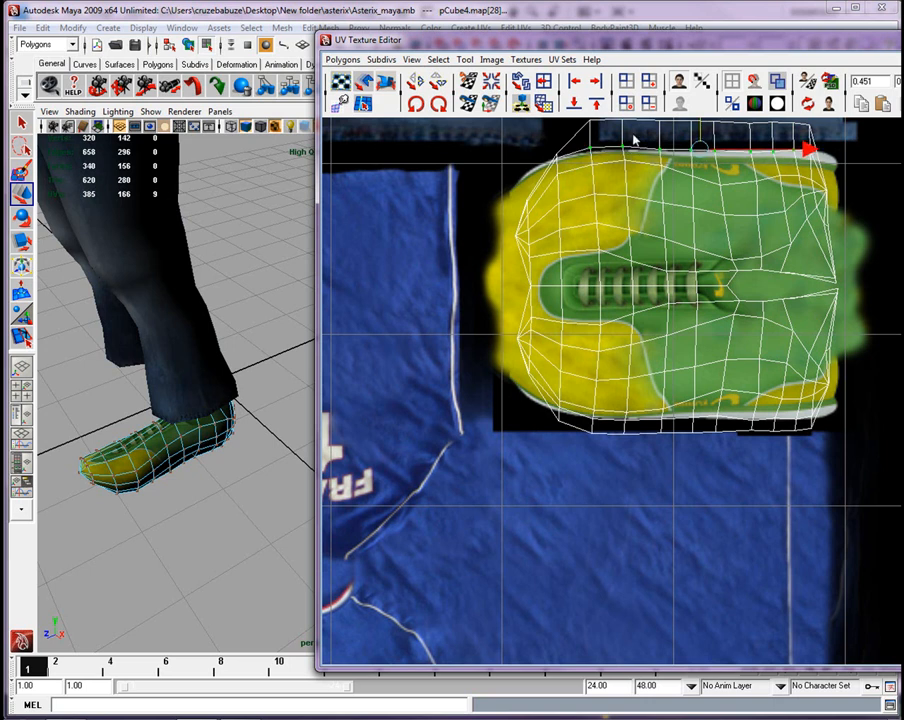
# Step: Move the UV Texture Editor aside so the isolated shoe shows in the perspective view
pyautogui.moveTo(810, 148); pyautogui.dragTo(730, 148)
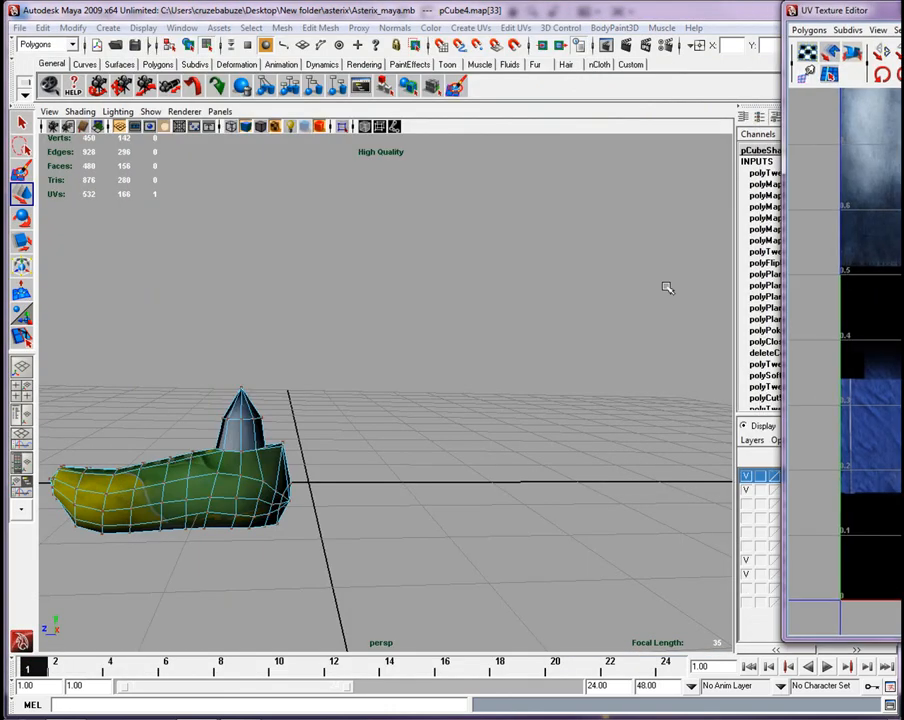
# Step: Exit isolate select via the viewport marking menu so the whole character reappears
pyautogui.rightClick(256, 430)
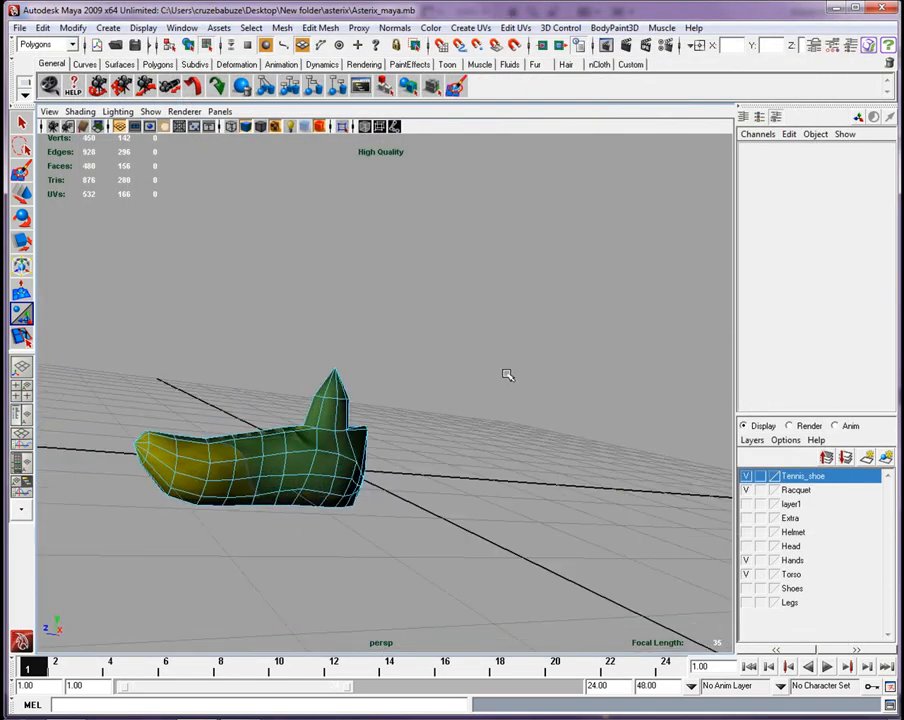
pyautogui.rightClick(510, 440)
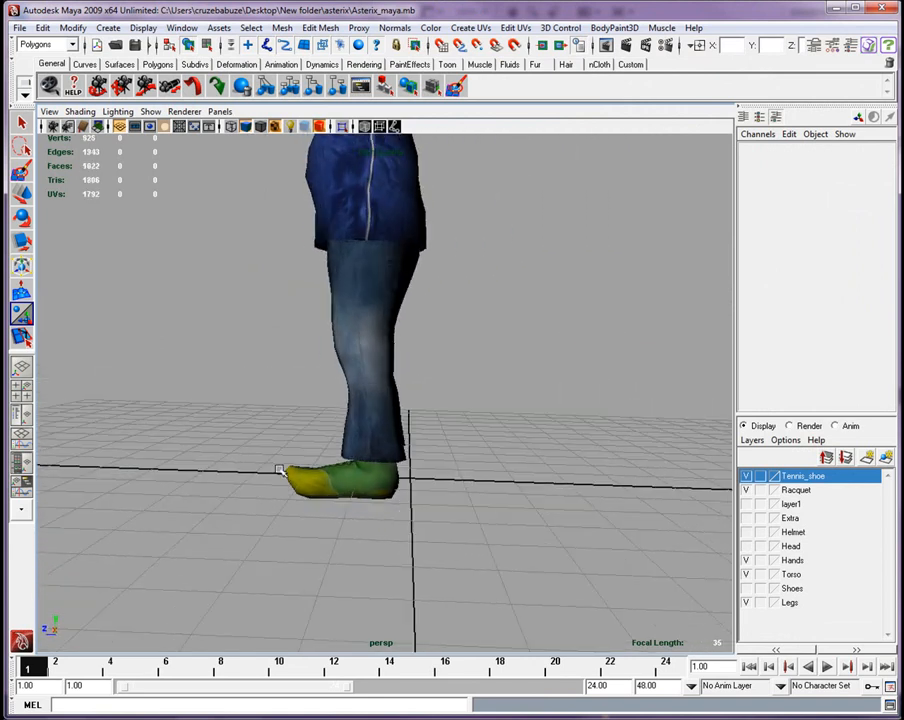
pyautogui.click(340, 480)
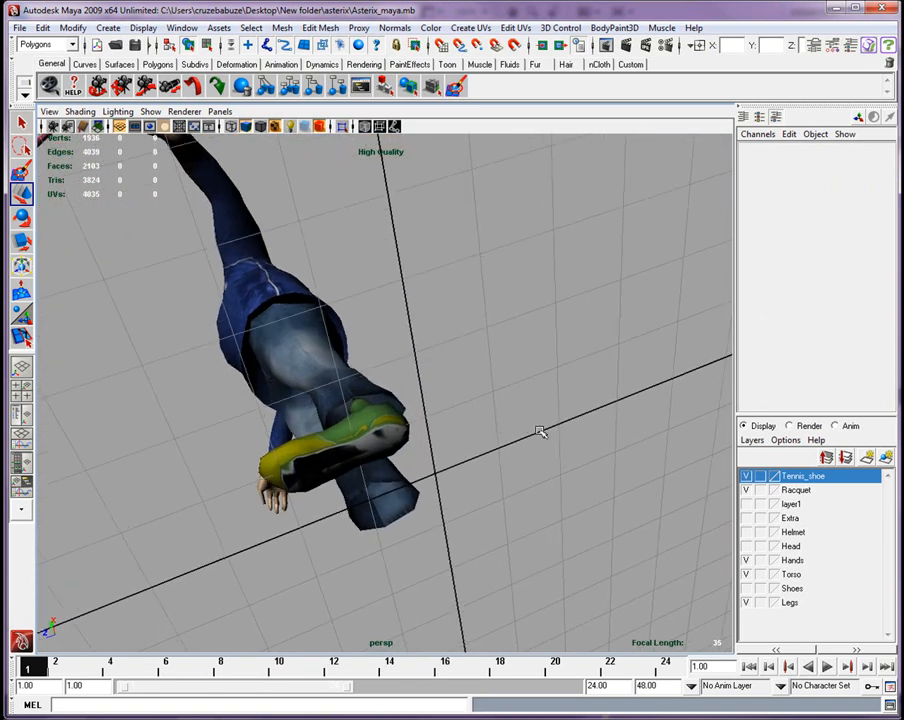
pyautogui.moveTo(540, 432); pyautogui.dragTo(404, 392)
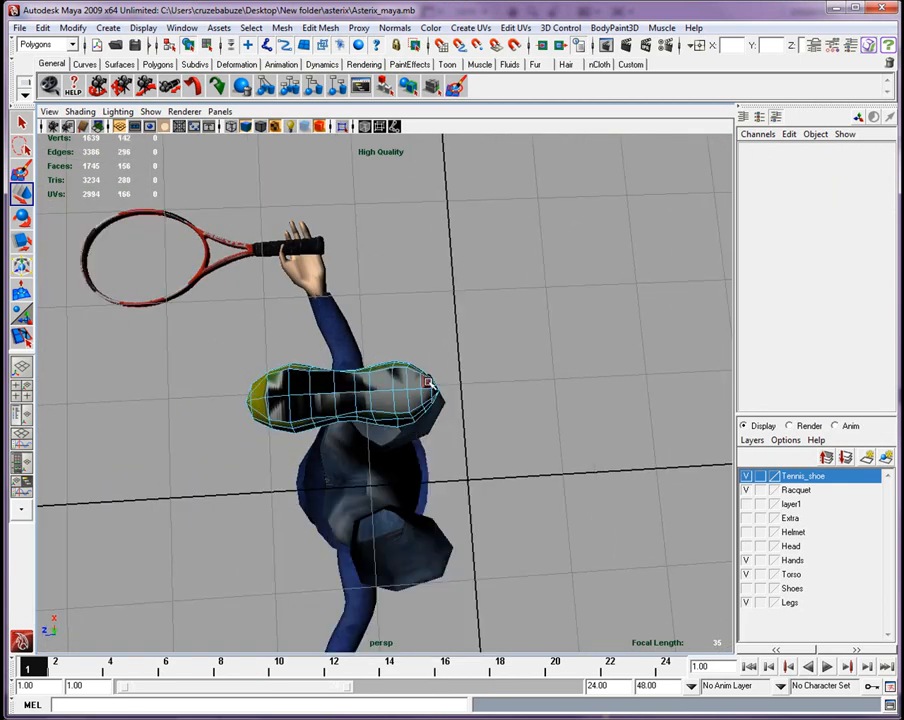
pyautogui.click(424, 382)
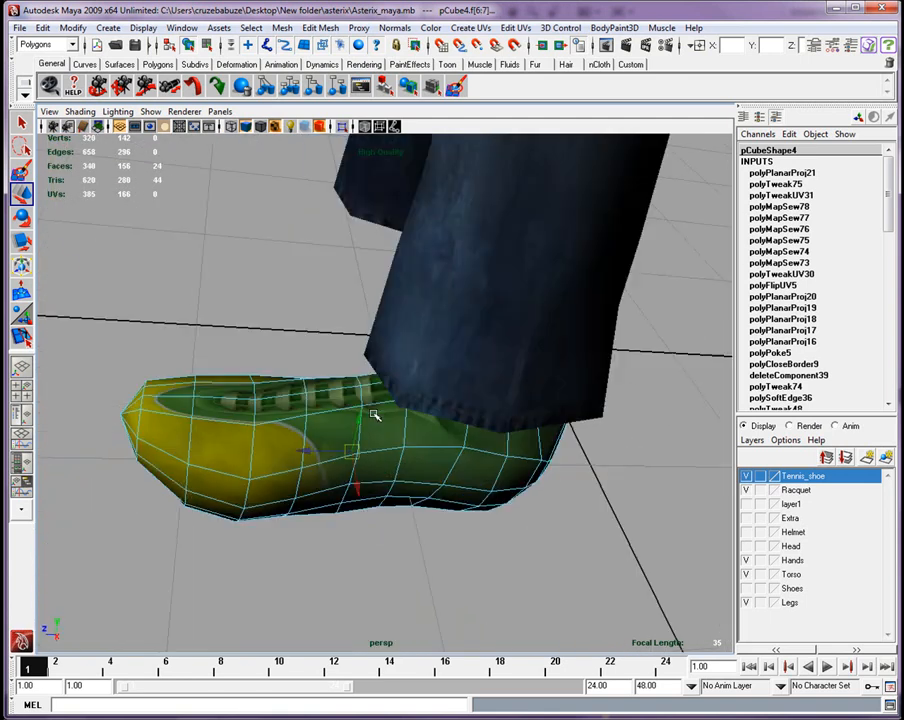
# Step: Apply Planar Mapping to the sole faces and bring up the UV Texture Editor
pyautogui.click(470, 28)
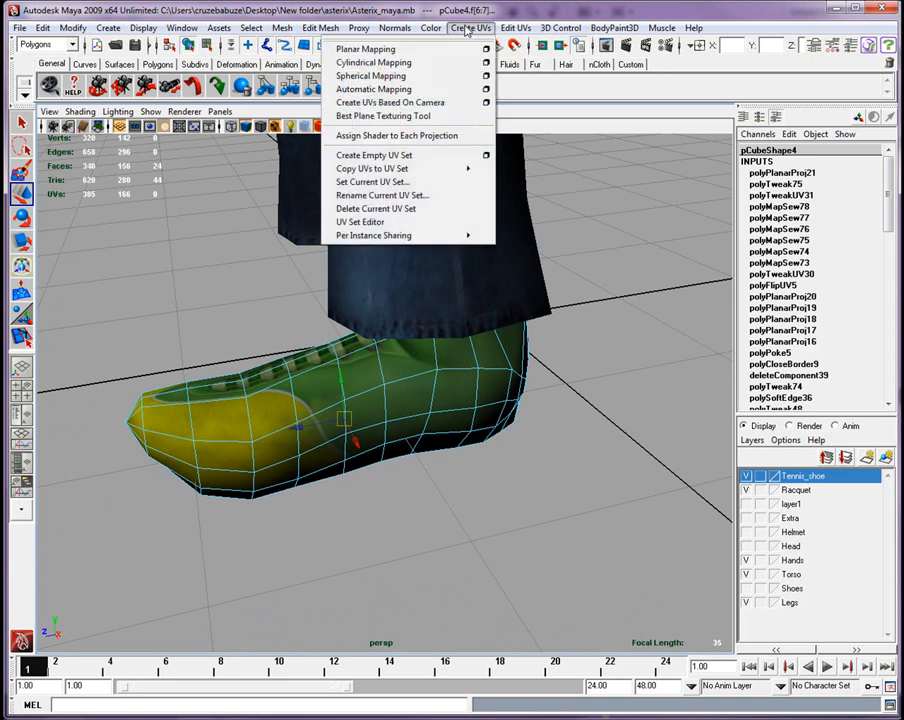
pyautogui.click(366, 48)
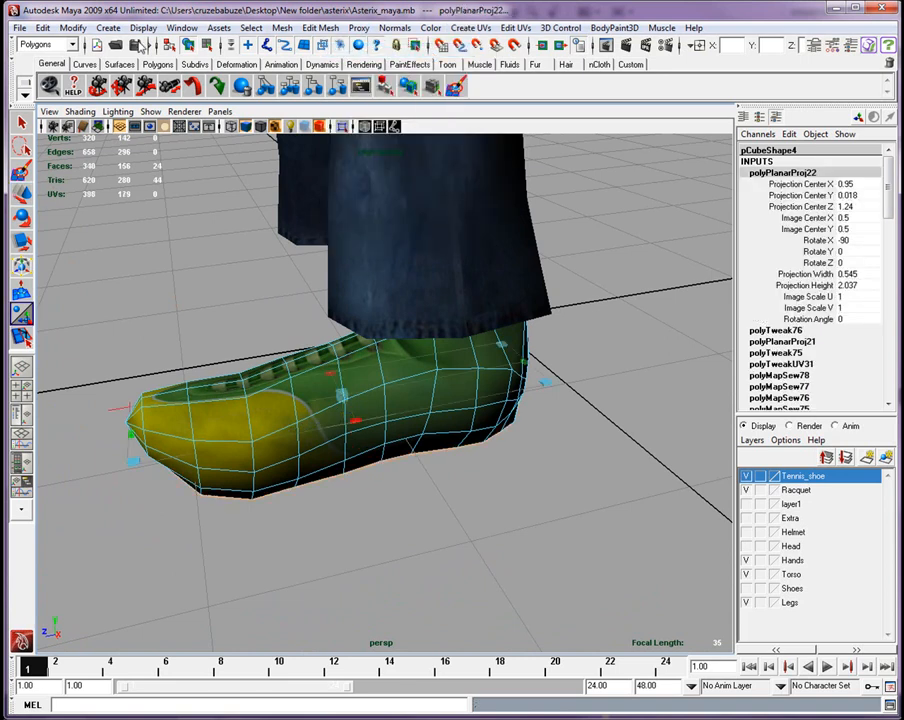
pyautogui.click(180, 28)
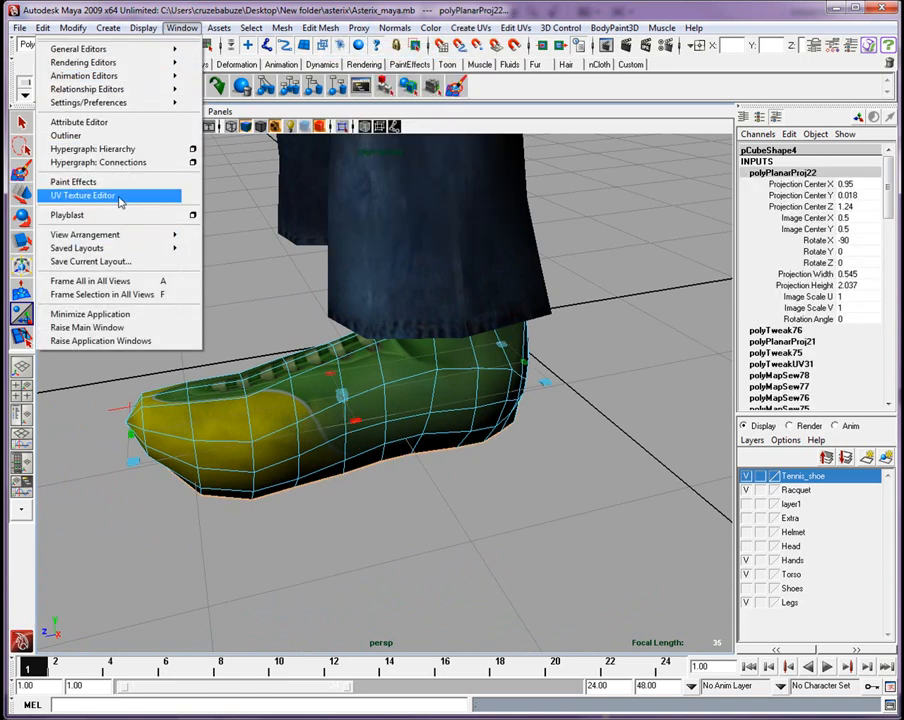
pyautogui.click(82, 196)
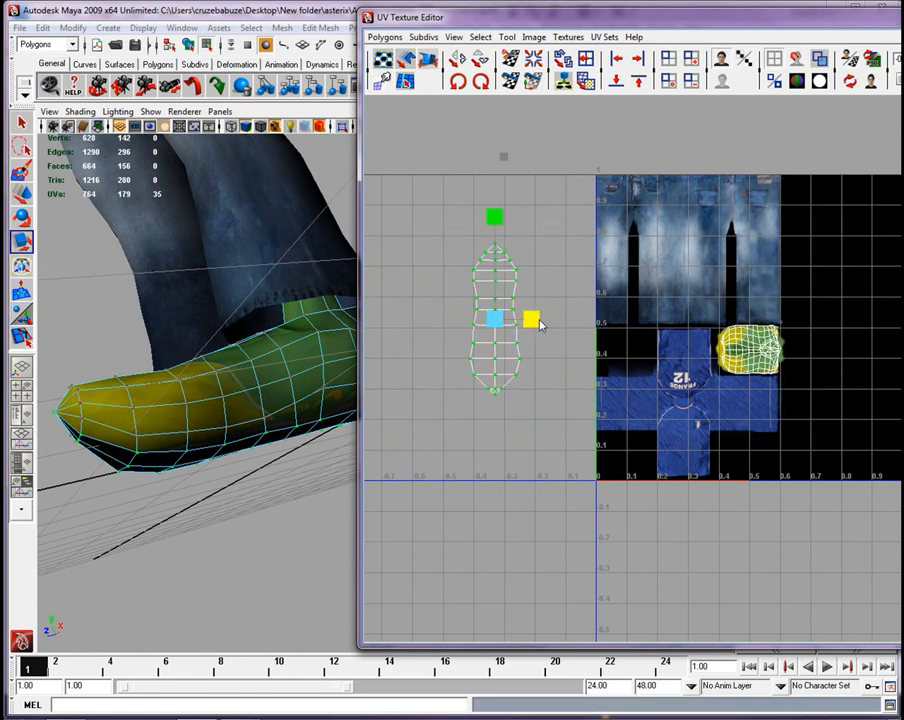
# Step: Rotate the sole UV shell horizontal and move it onto the lower texture area
pyautogui.moveTo(530, 320); pyautogui.dragTo(596, 320)
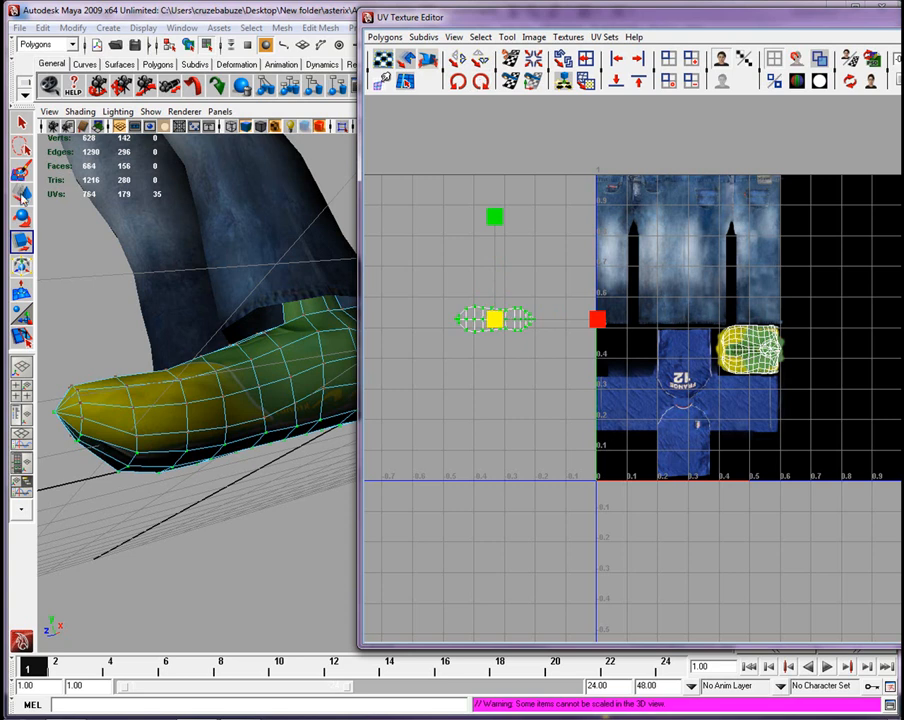
pyautogui.moveTo(490, 320); pyautogui.dragTo(756, 456)
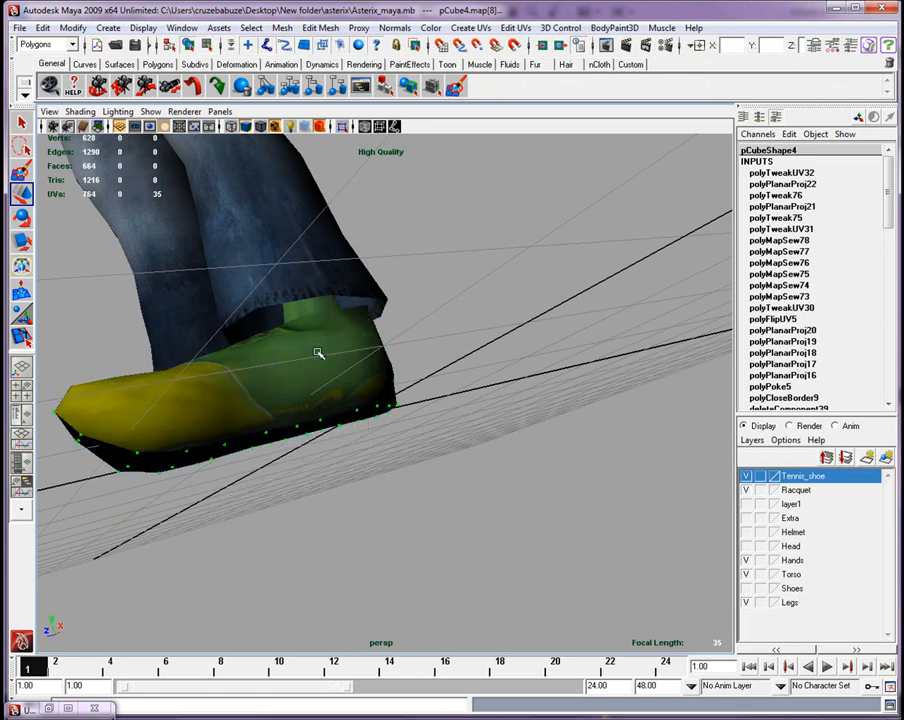
# Step: Bring up the UV Snapshot options from the UV Texture Editor's Polygons menu
pyautogui.click(180, 28)
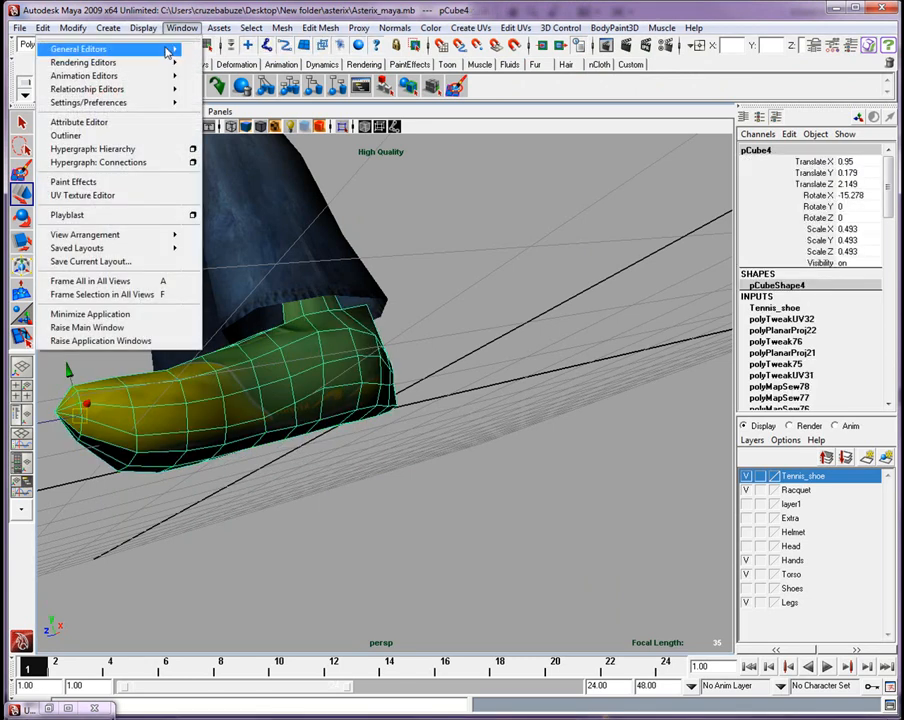
pyautogui.click(82, 196)
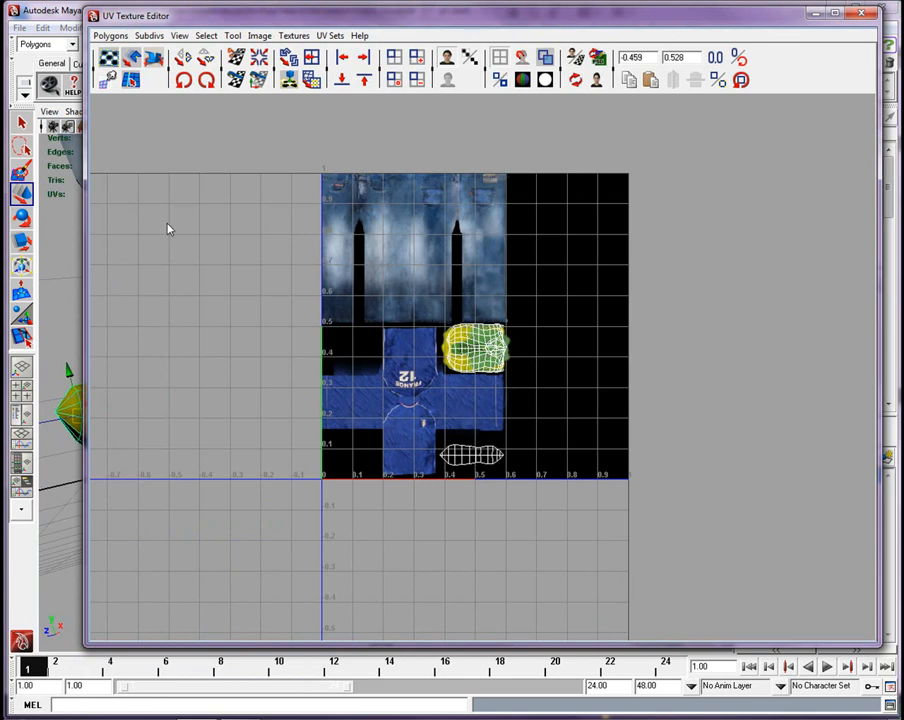
pyautogui.moveTo(484, 324)
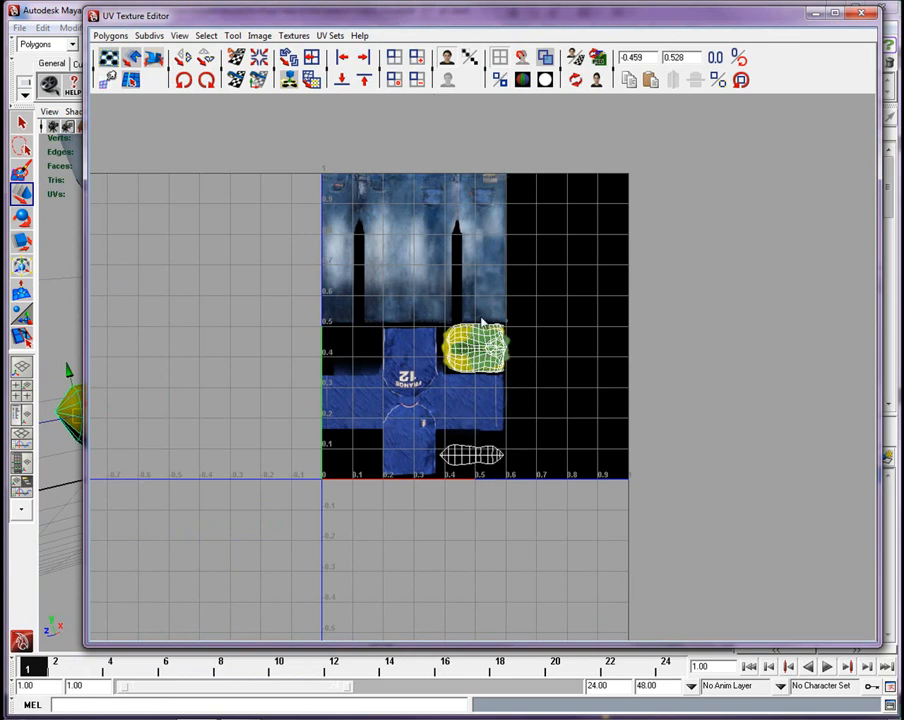
pyautogui.click(110, 36)
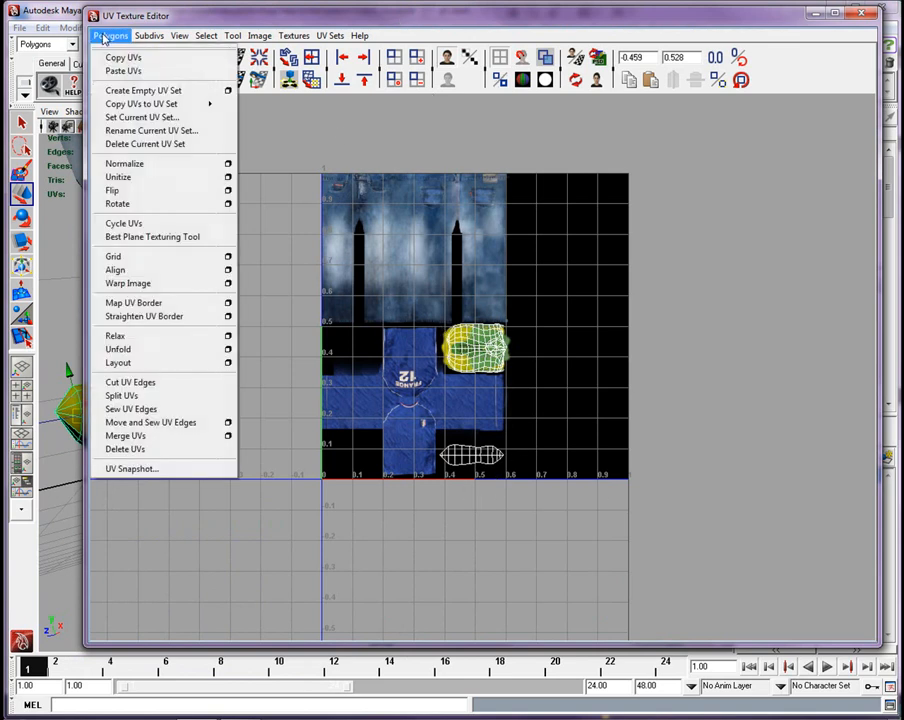
pyautogui.click(132, 468)
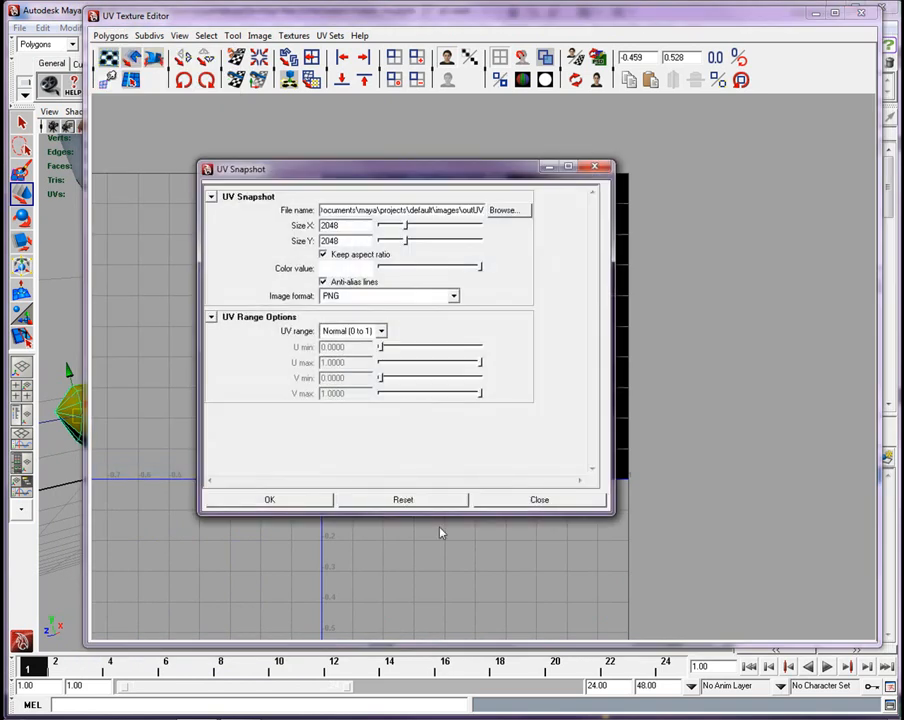
# Step: Save the snapshot as UV_sole on the desktop and export the 2048 PNG
pyautogui.click(506, 210)
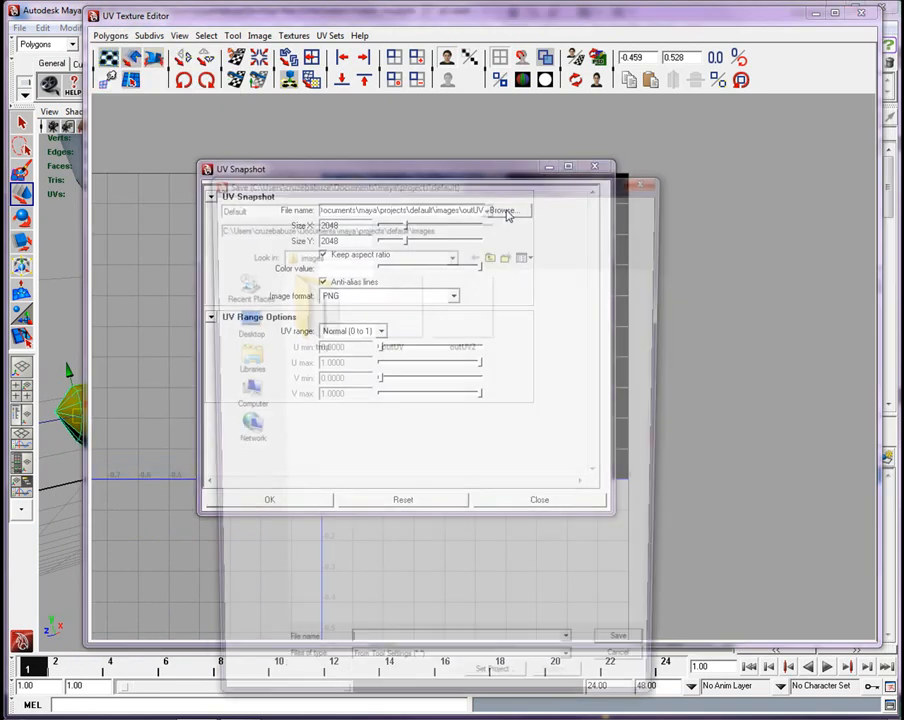
pyautogui.click(504, 212)
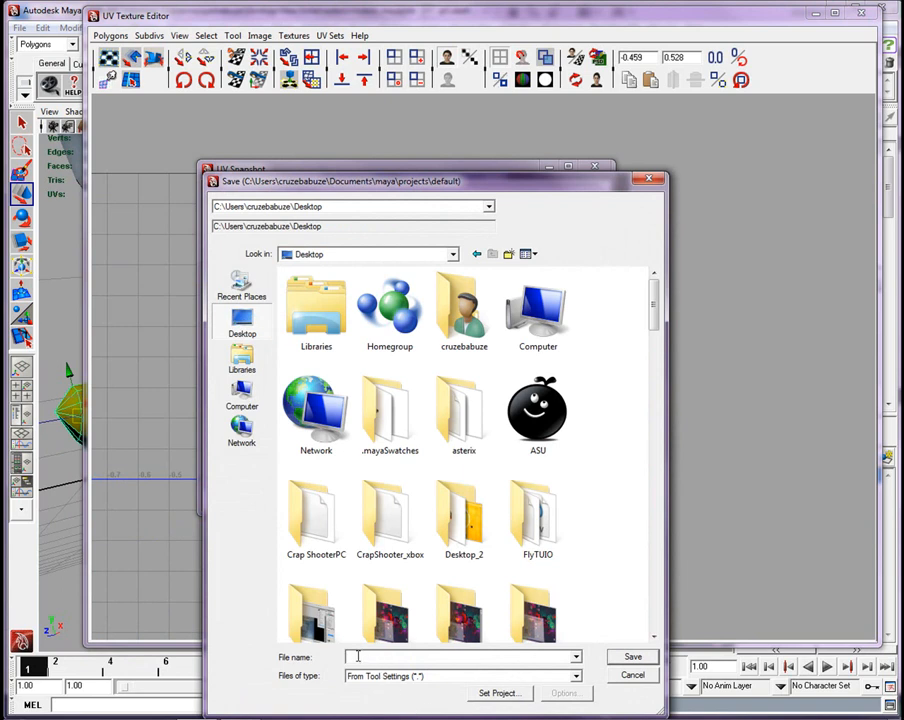
pyautogui.write('UV_sole')
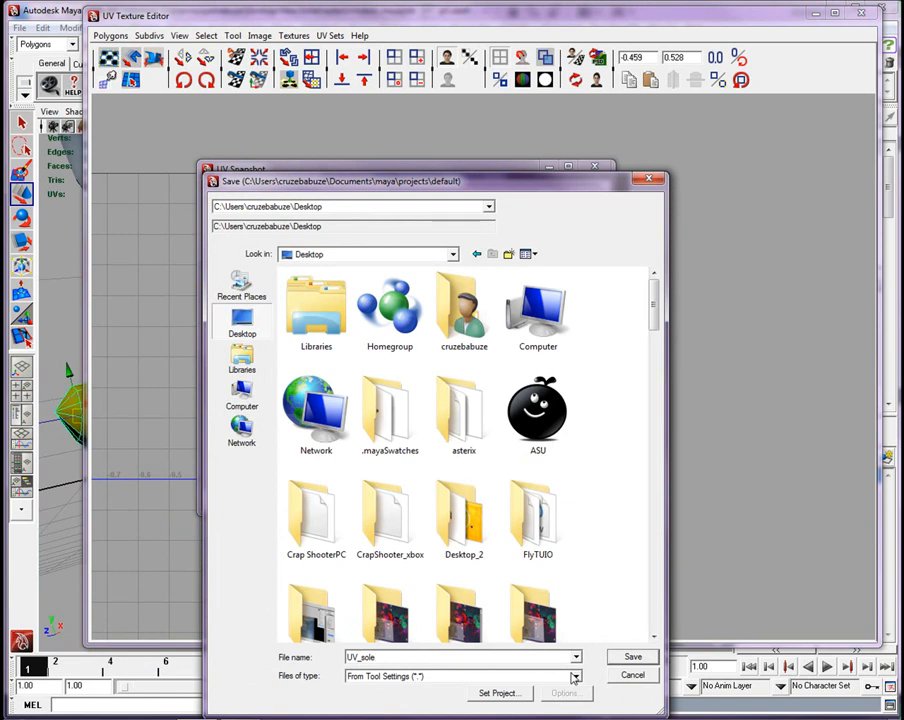
pyautogui.click(632, 656)
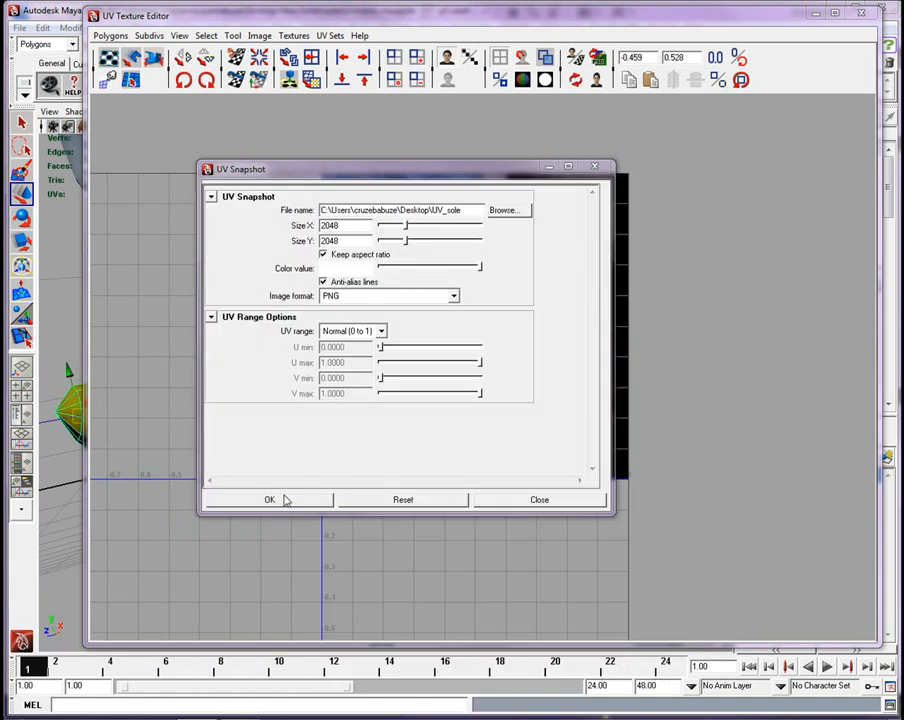
pyautogui.click(268, 500)
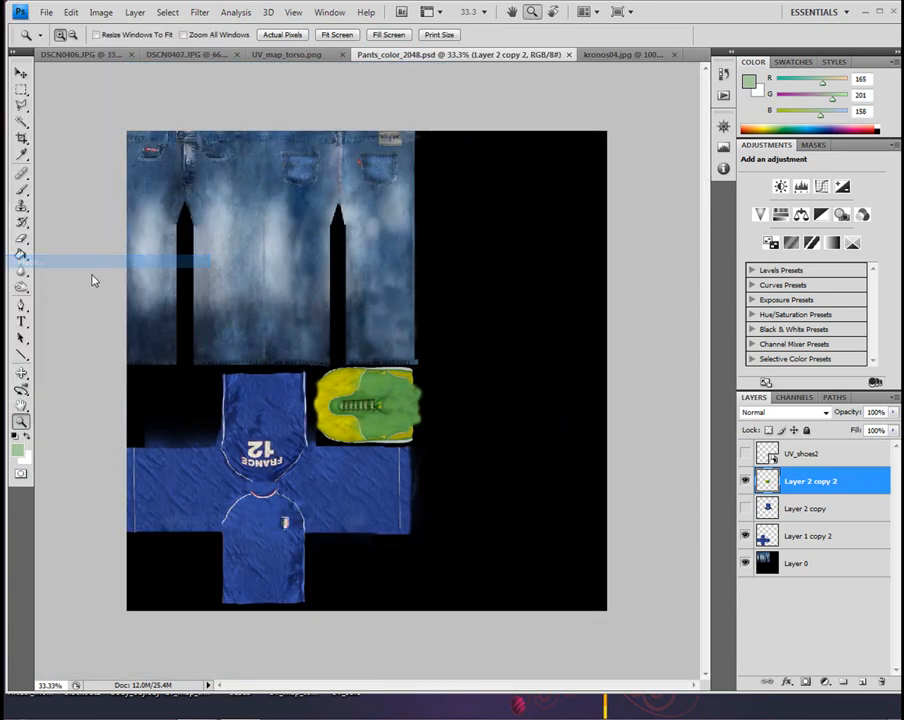
# Step: Place UV_sole as a new layer in the Pants_color_2048 texture document
pyautogui.click(46, 12)
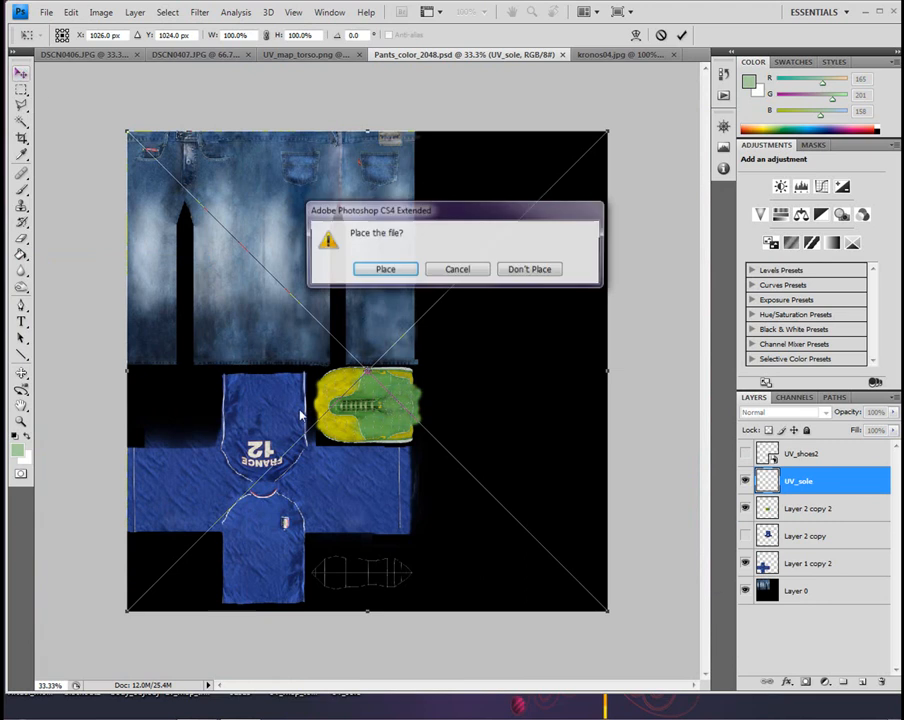
pyautogui.click(384, 268)
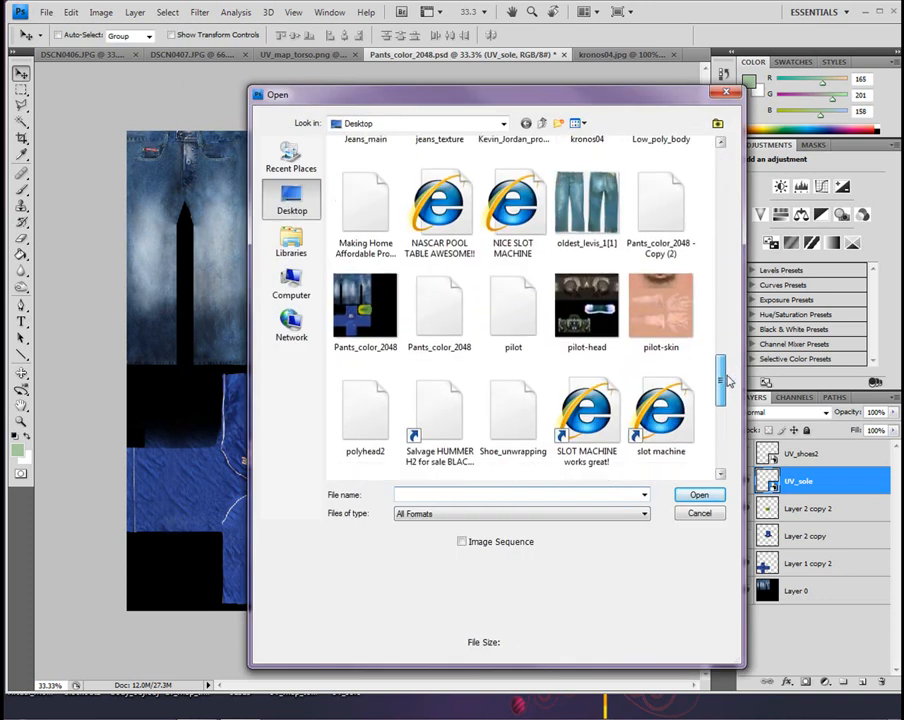
# Step: Open texture001, crop it to the green sole and switch to the Magic Wand
pyautogui.scroll(-3)
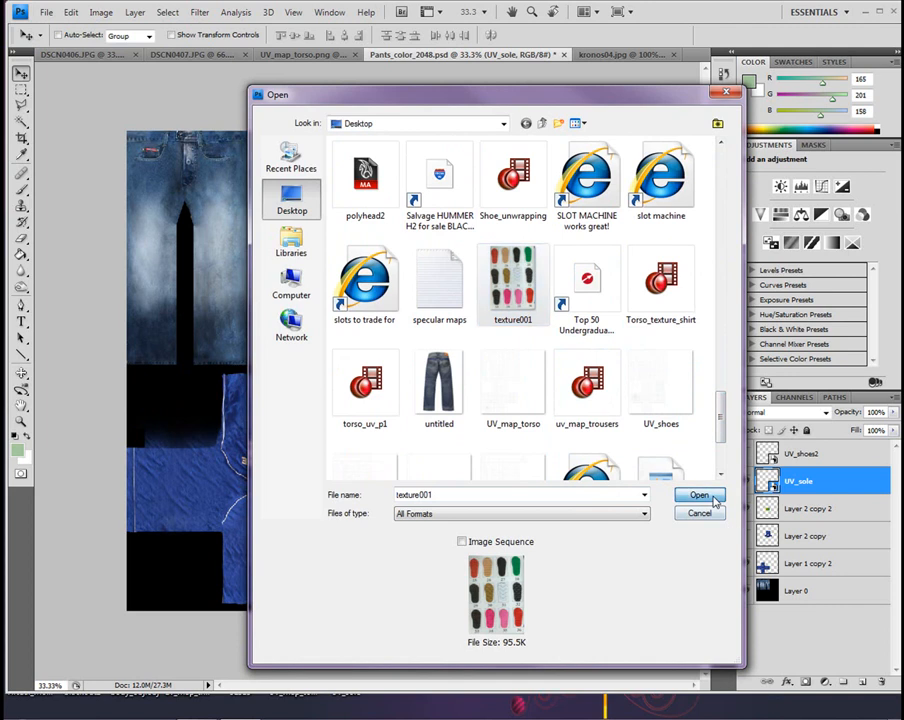
pyautogui.click(700, 496)
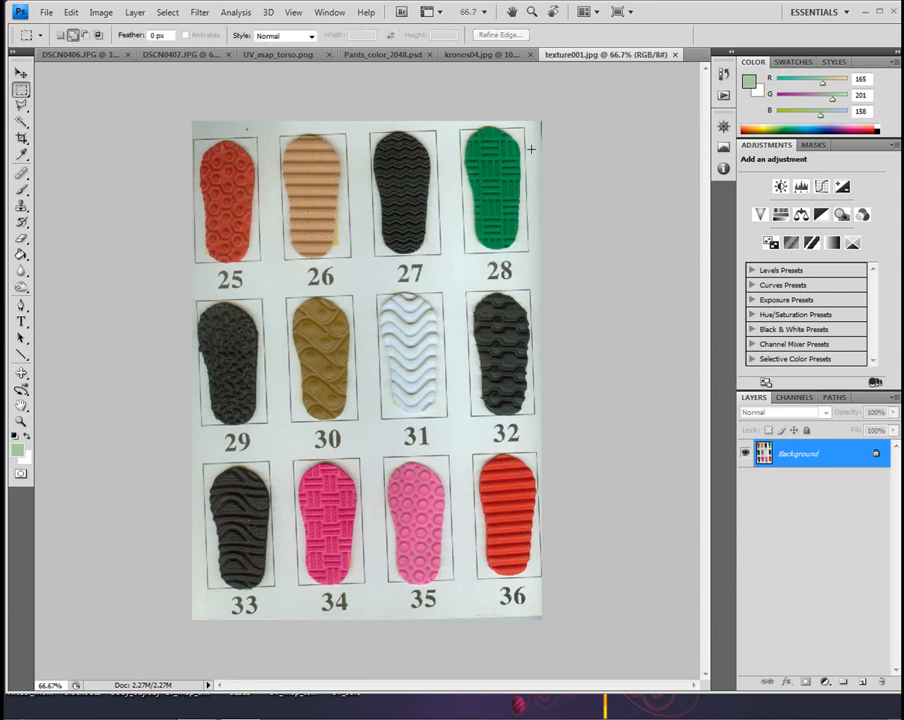
pyautogui.moveTo(452, 124); pyautogui.dragTo(530, 258)
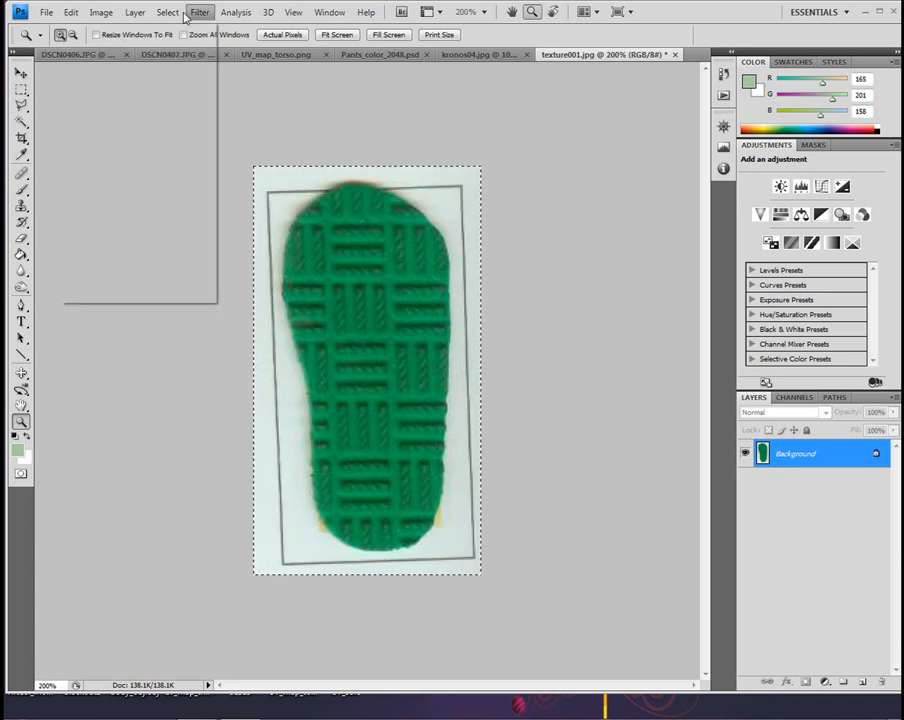
pyautogui.click(20, 124)
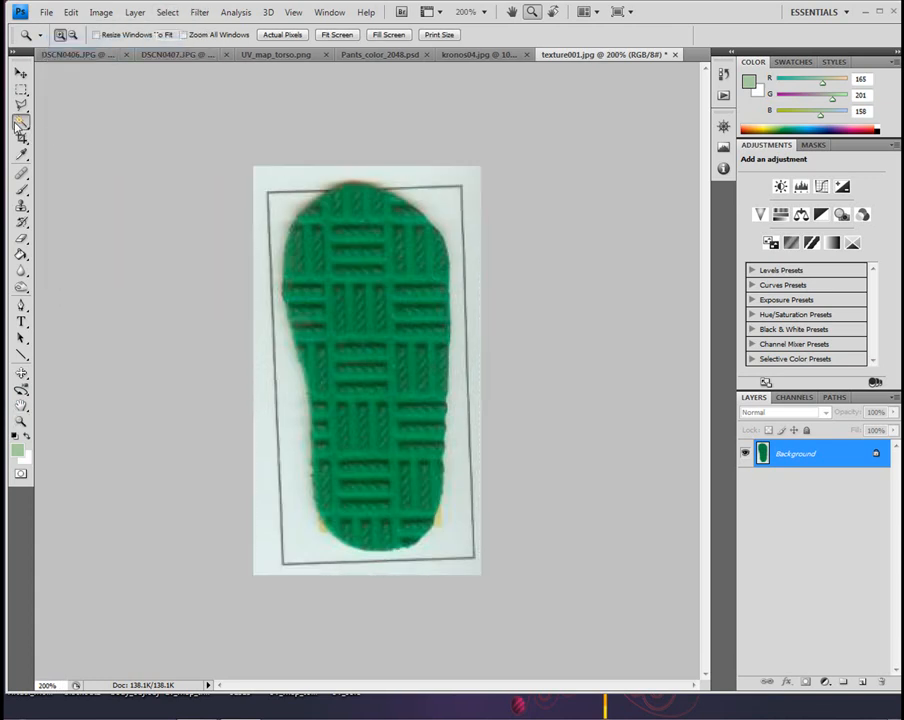
pyautogui.click(20, 128)
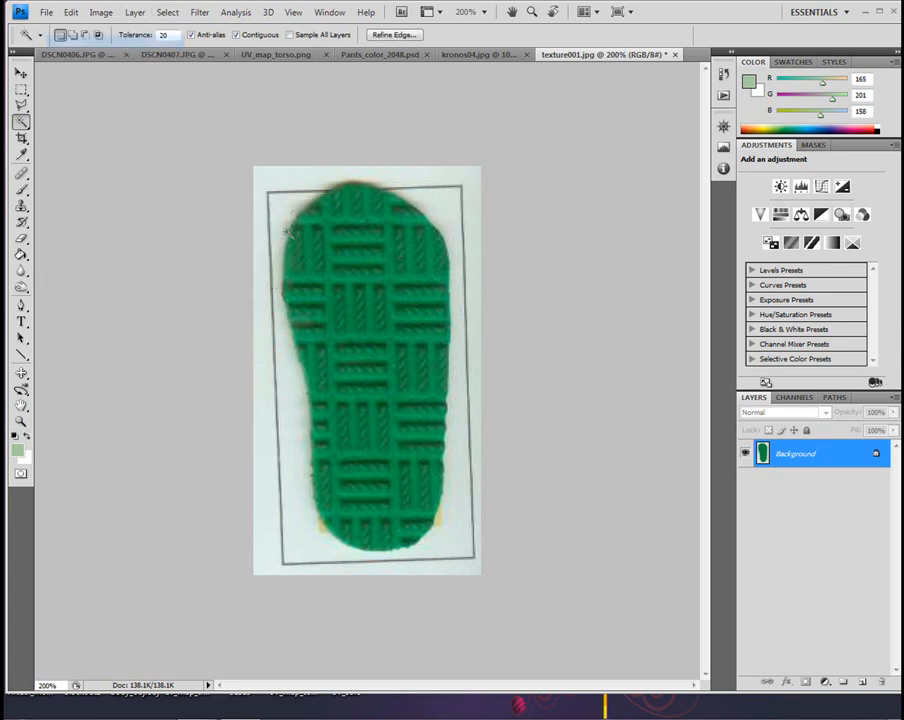
pyautogui.moveTo(536, 352)
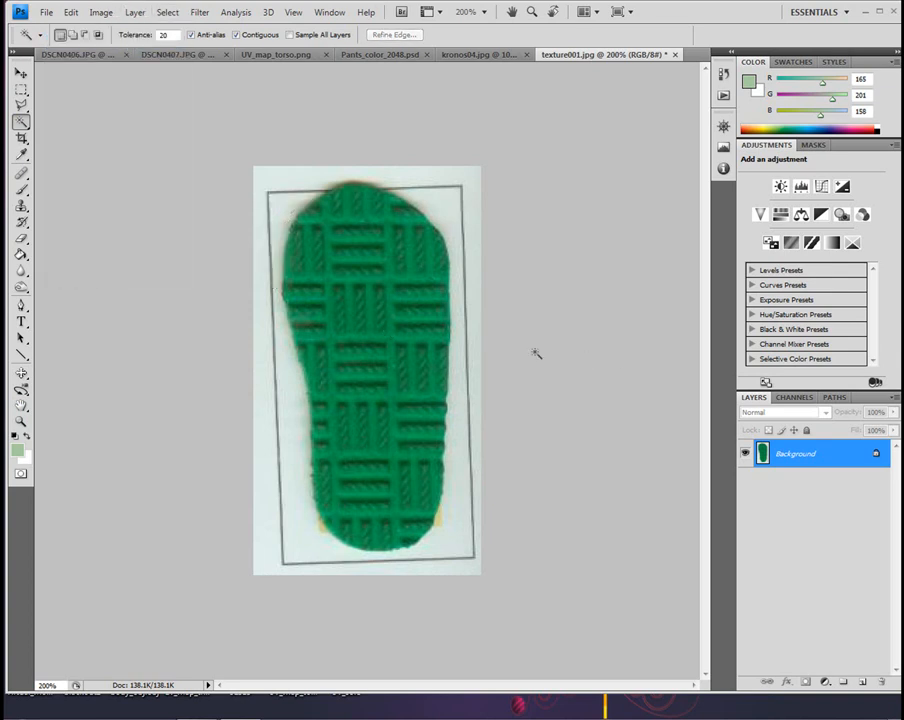
# Step: Move the pasted green sole toward the bottom of Pants_color and rotate it sideways
pyautogui.click(380, 54)
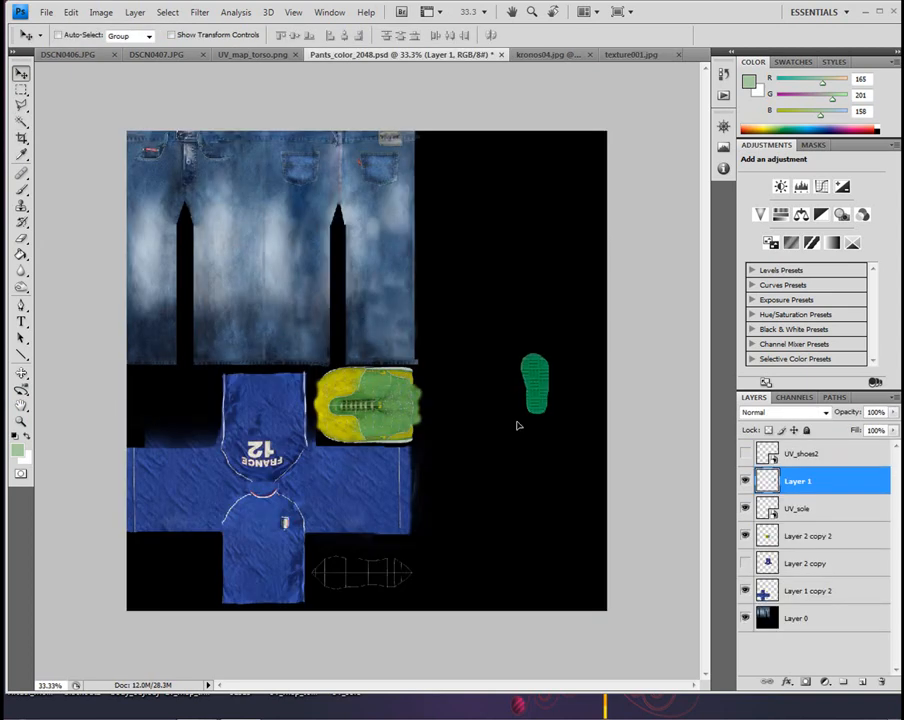
pyautogui.moveTo(536, 384); pyautogui.dragTo(448, 550)
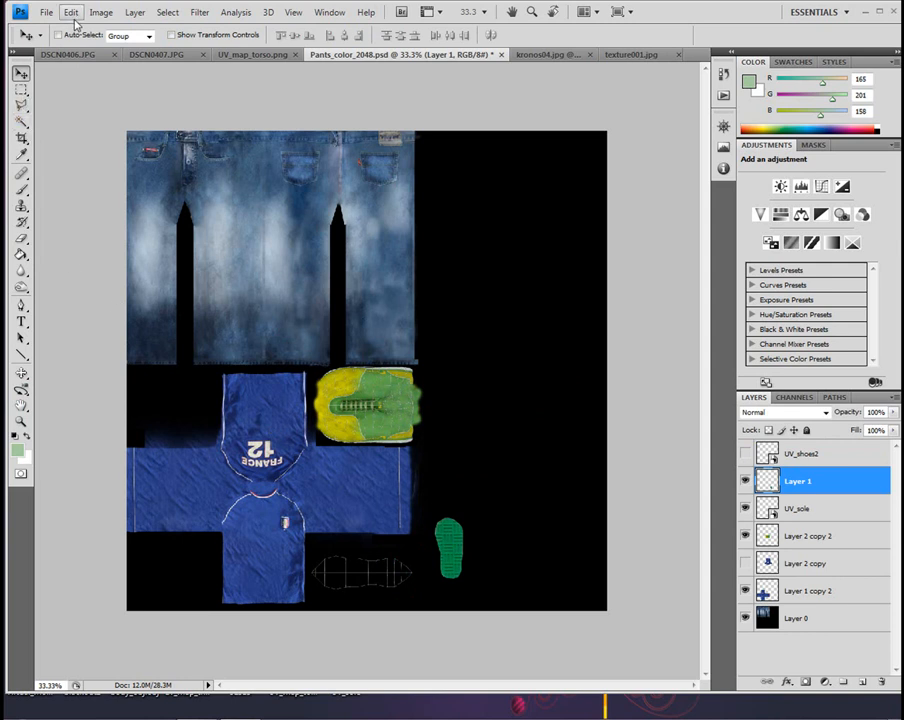
pyautogui.click(72, 12)
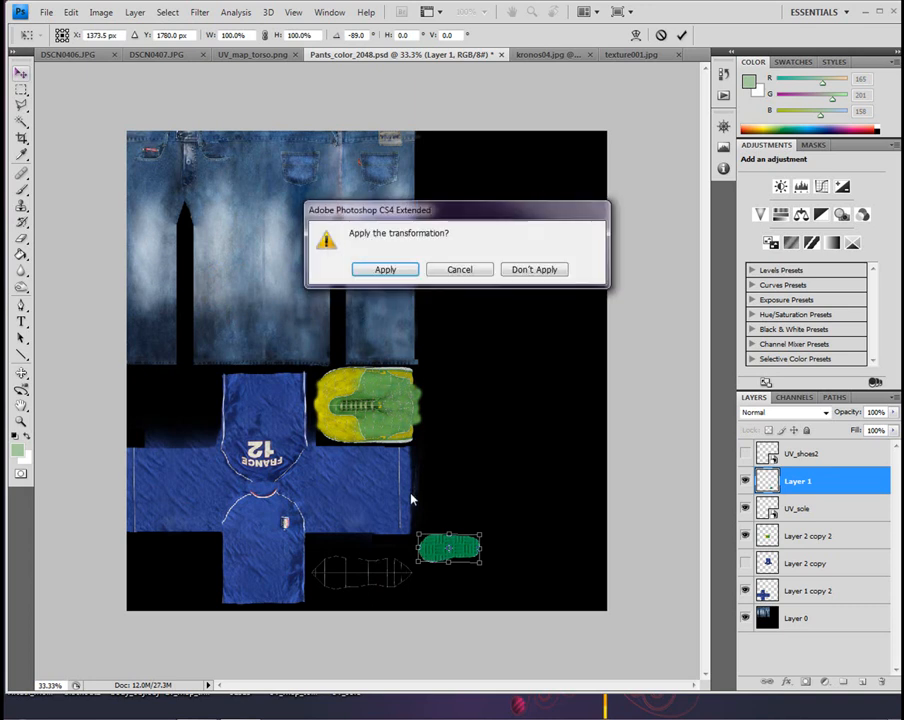
pyautogui.click(384, 268)
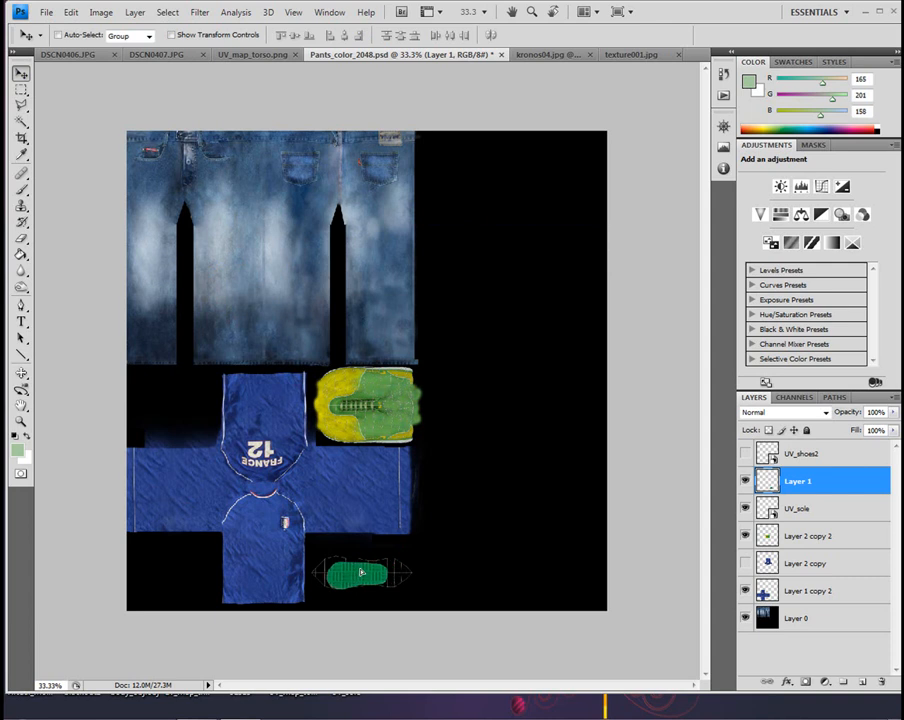
# Step: Scale the green sole up to cover the sole UV outline
pyautogui.click(70, 12)
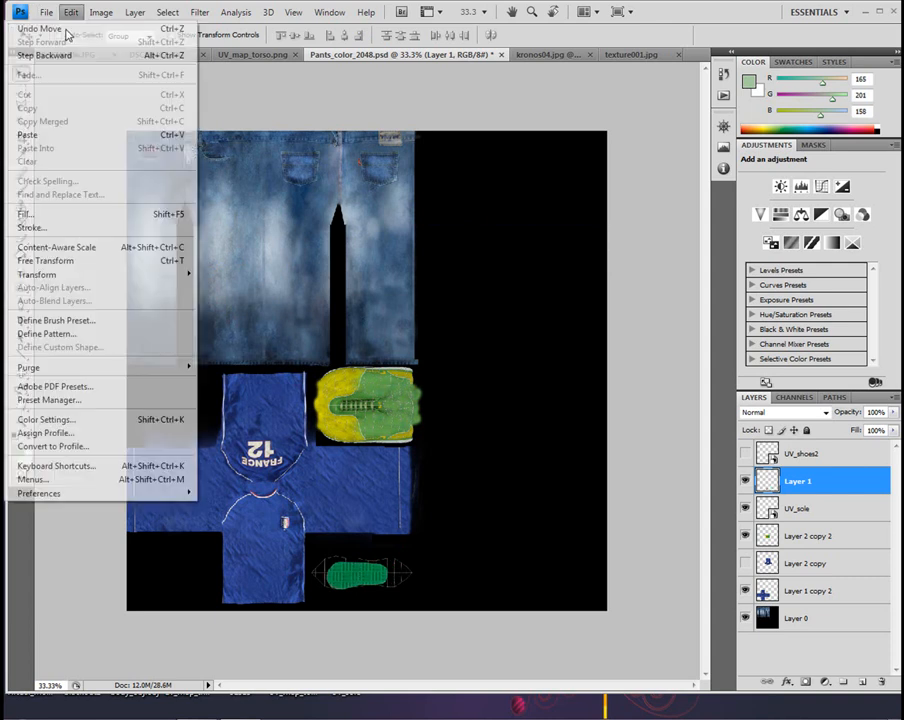
pyautogui.moveTo(36, 274)
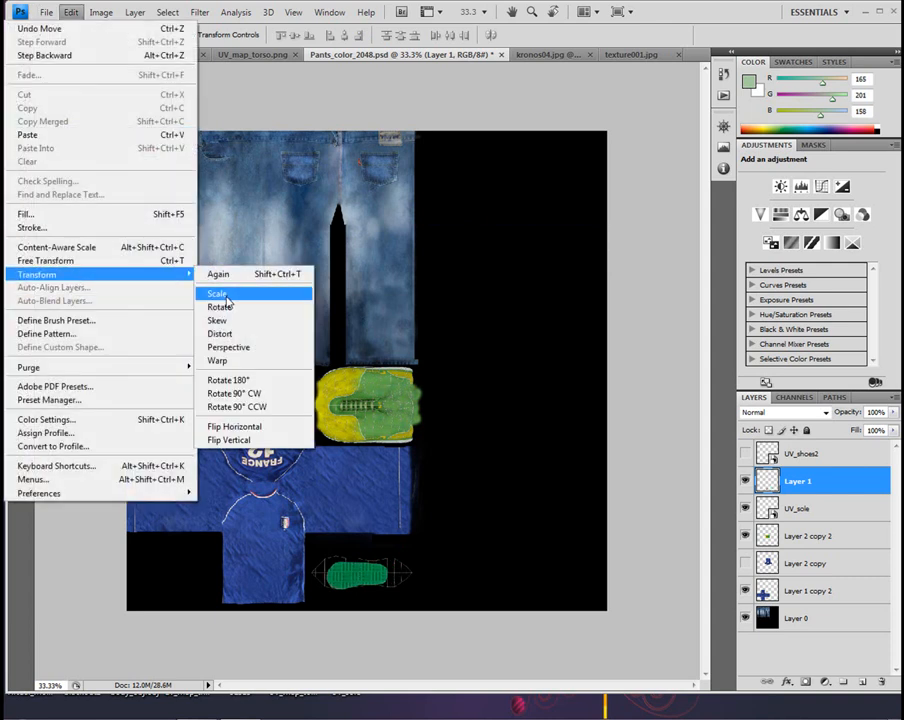
pyautogui.click(216, 292)
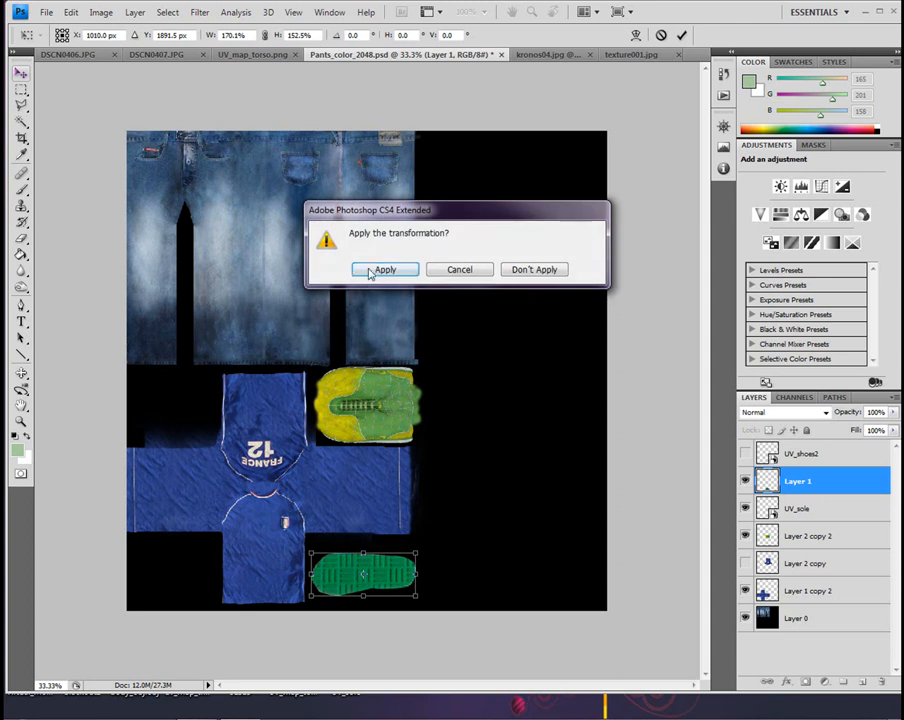
pyautogui.click(384, 268)
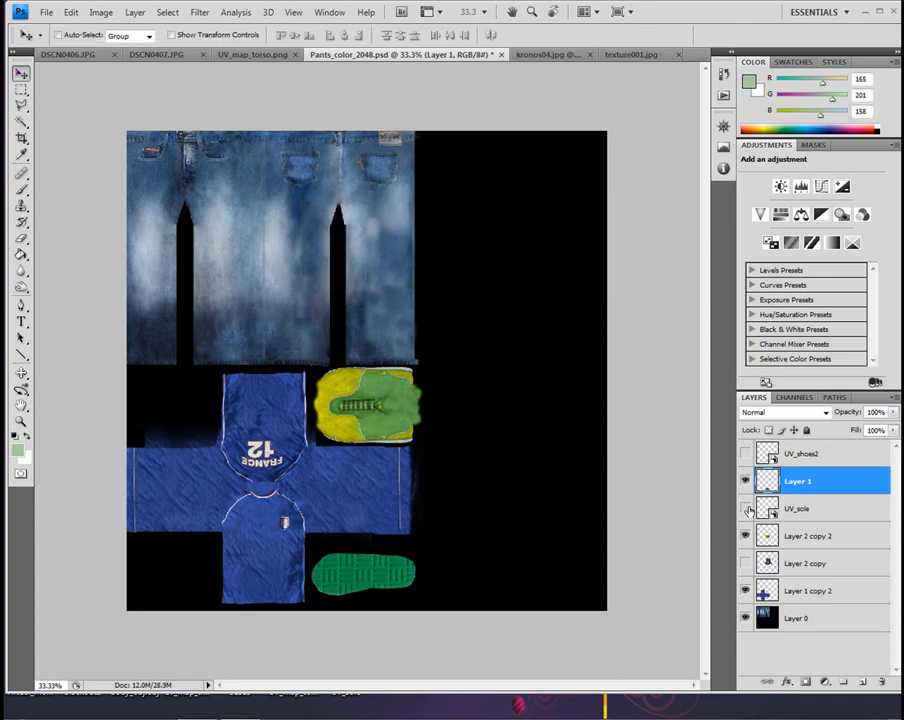
# Step: Export via Save for Web as JPEG to the desktop, replacing Pants_color_2048.jpg
pyautogui.click(798, 508)
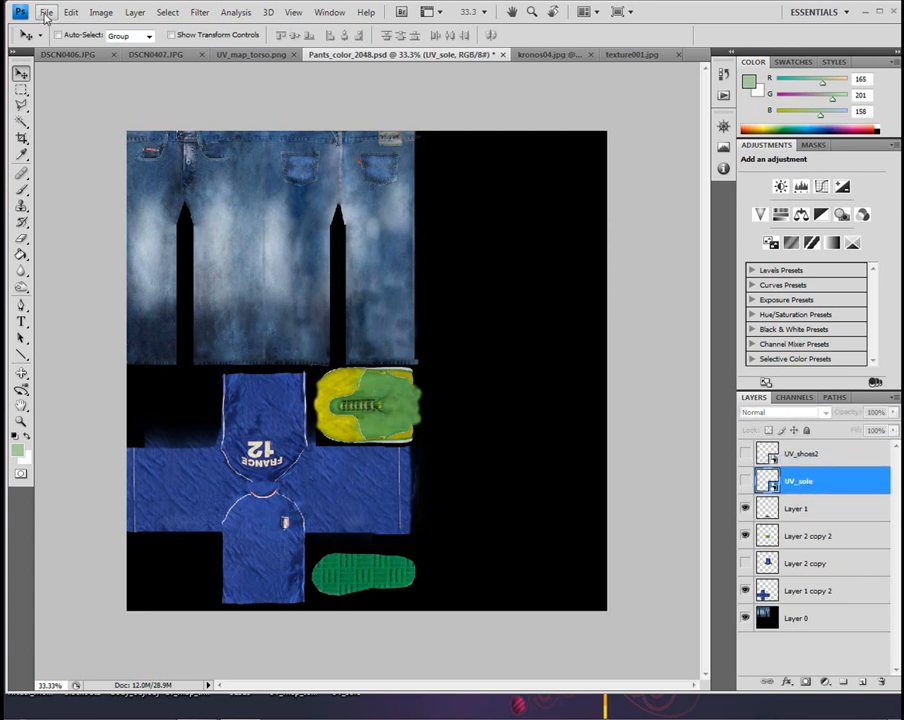
pyautogui.click(46, 12)
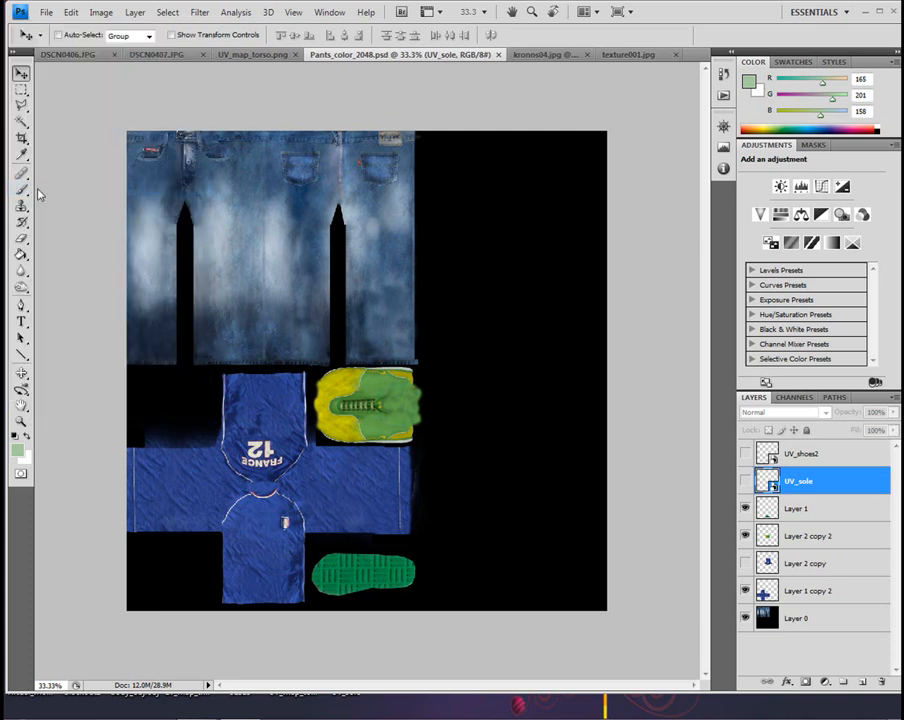
pyautogui.click(46, 12)
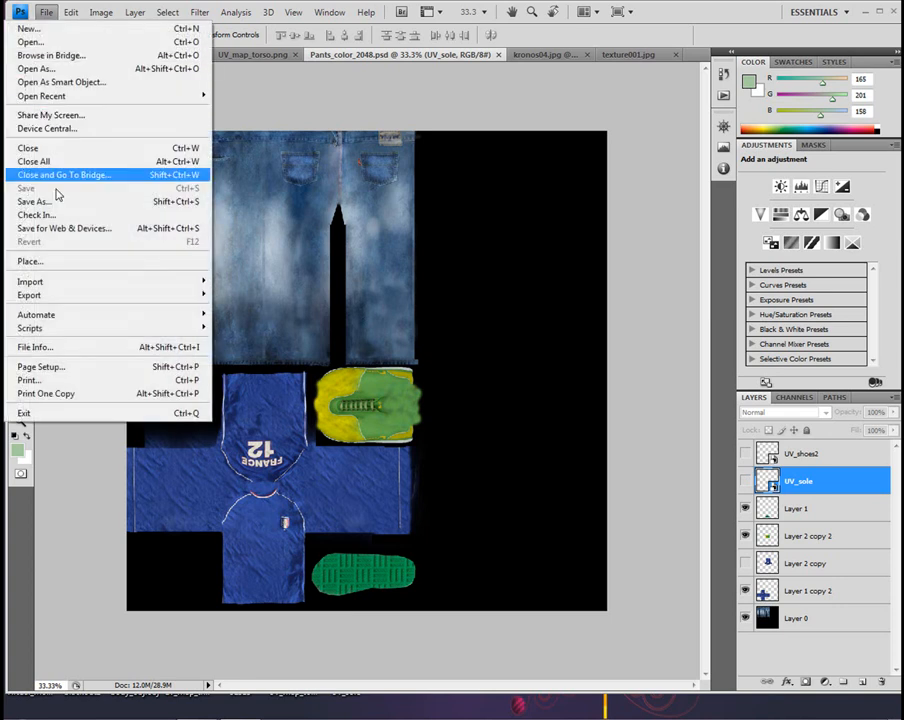
pyautogui.click(64, 228)
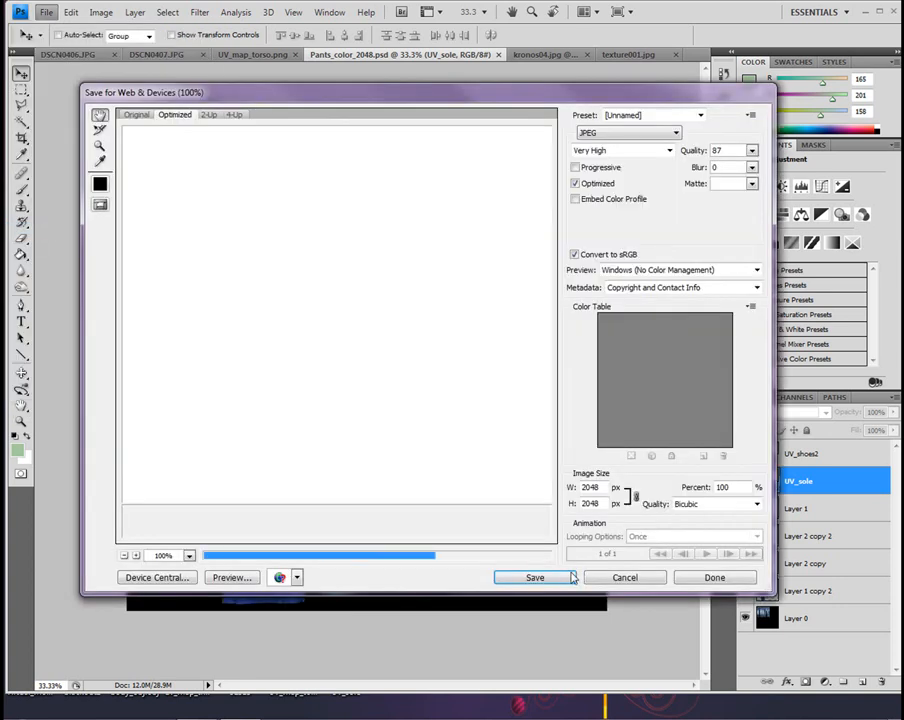
pyautogui.click(534, 576)
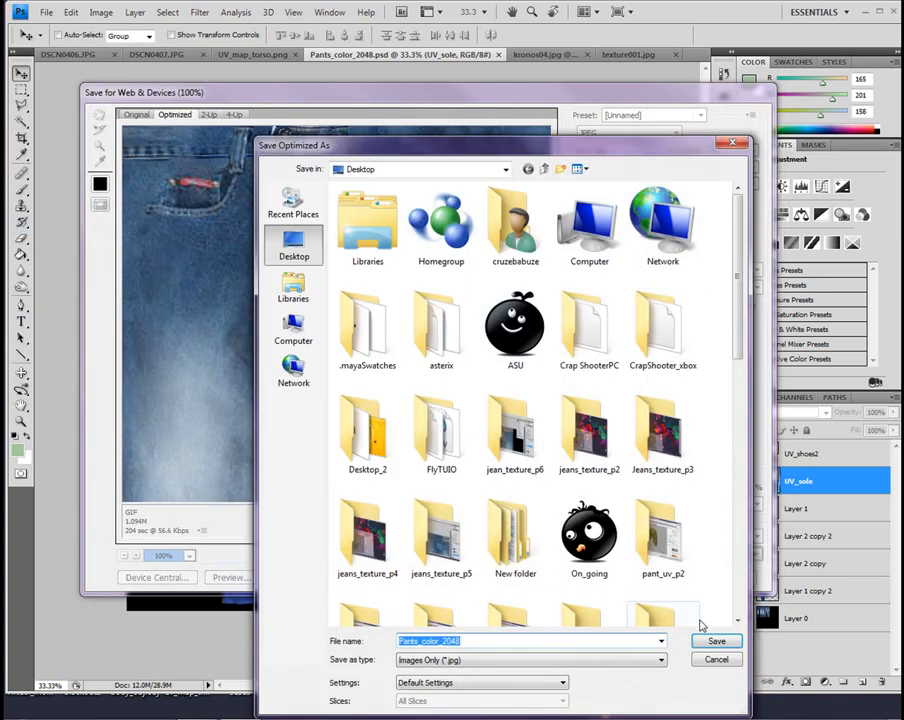
pyautogui.click(716, 640)
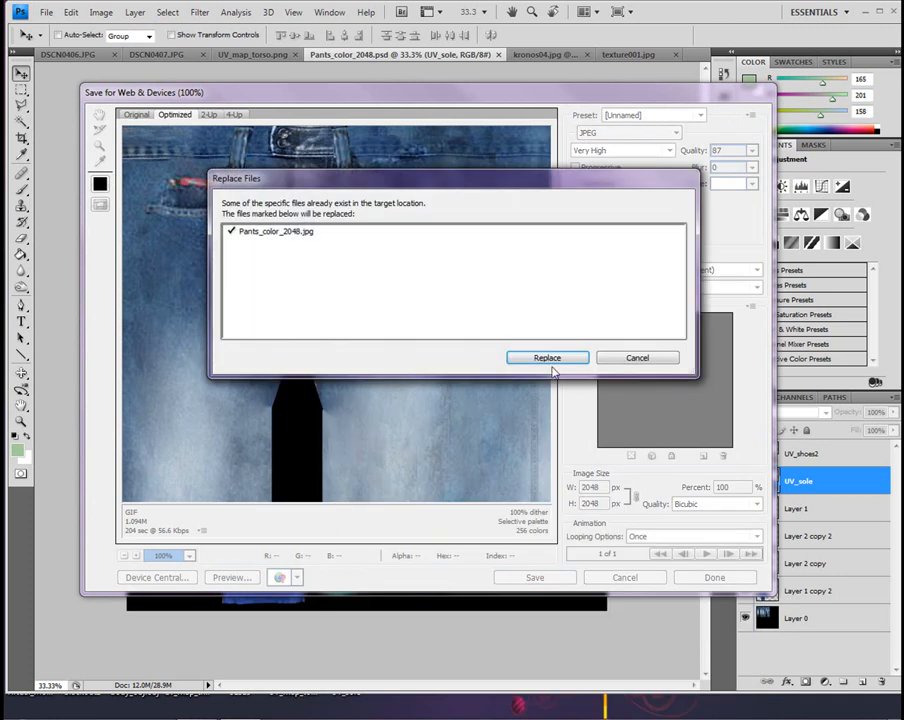
pyautogui.click(548, 356)
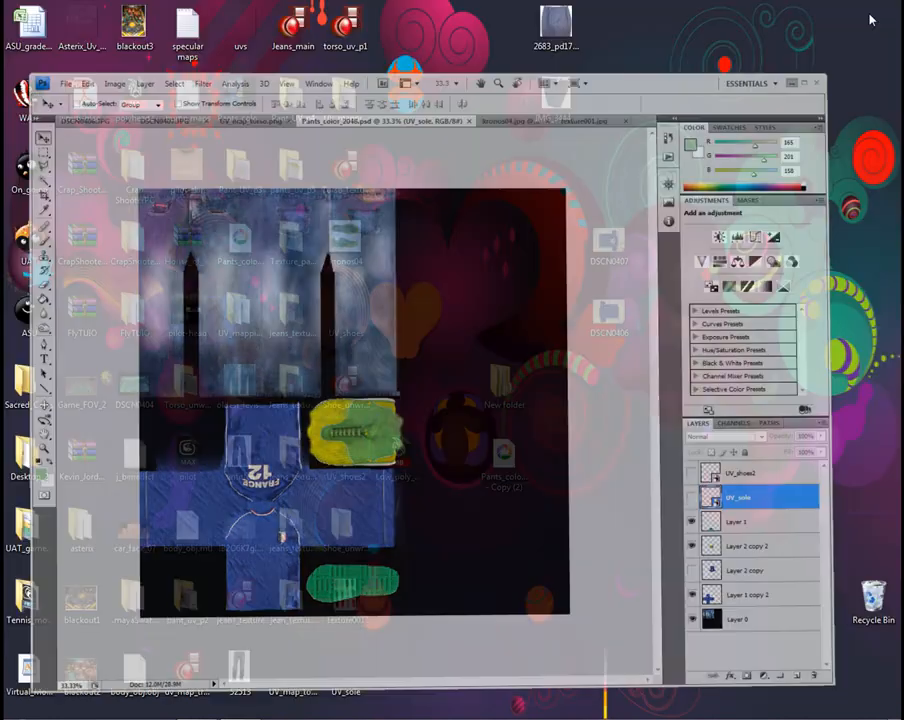
# Step: Select the shoe via its marking menu and show its UV shells over the jersey texture
pyautogui.click(196, 708)
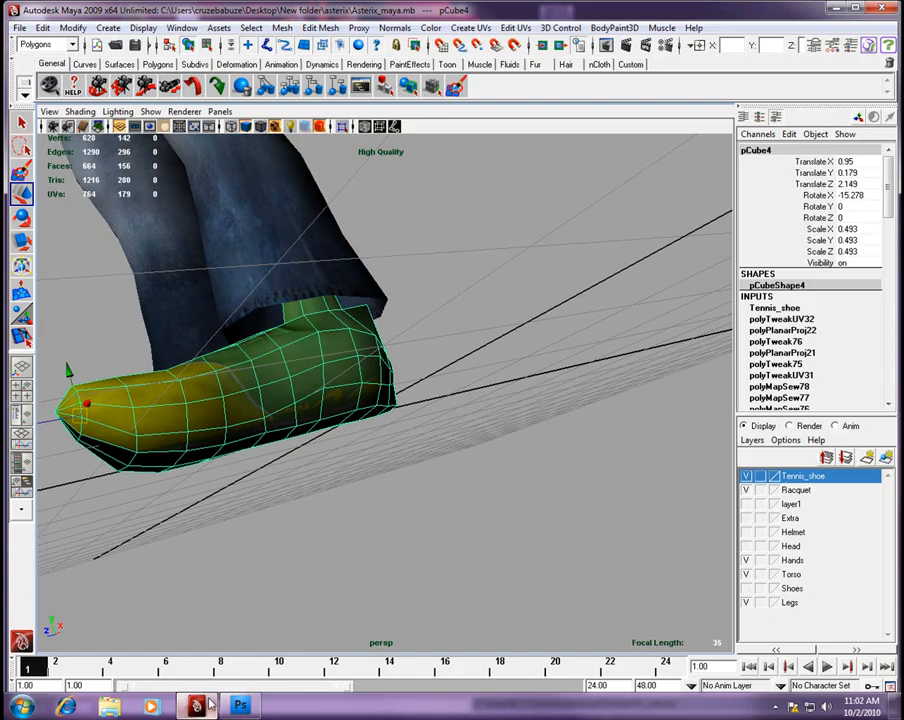
pyautogui.rightClick(284, 400)
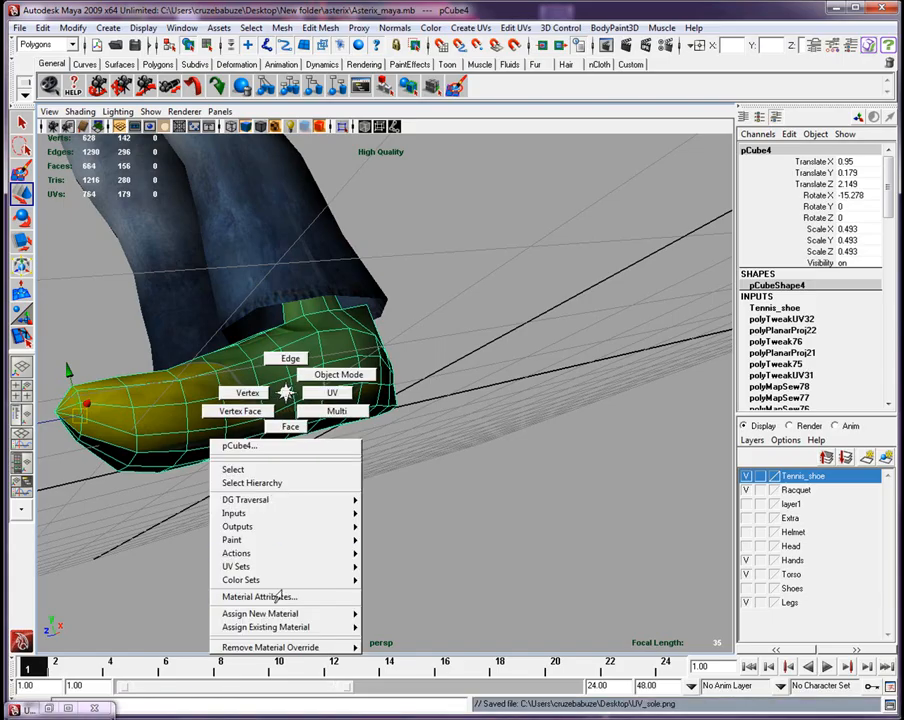
pyautogui.click(260, 596)
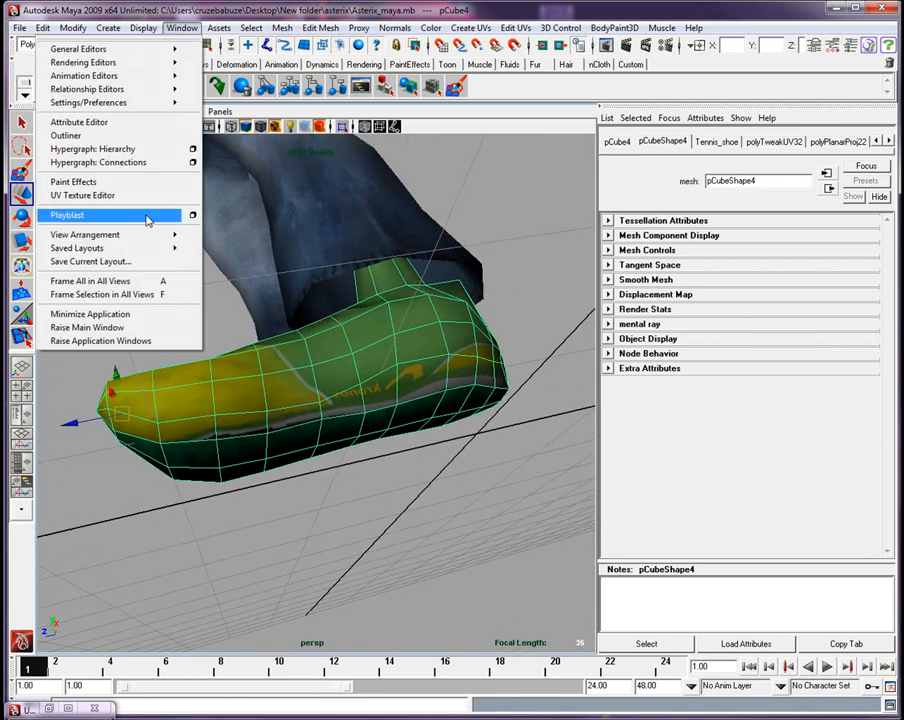
pyautogui.click(82, 196)
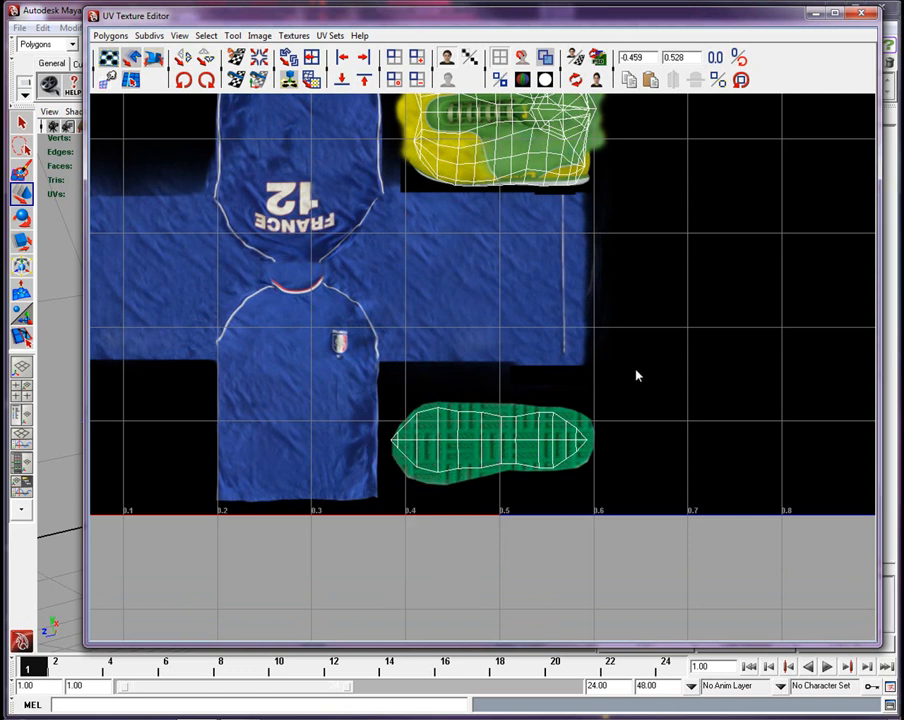
# Step: In UV point mode, nudge four lower-edge UVs of the shoe top onto the yellow-green paint
pyautogui.click(490, 440)
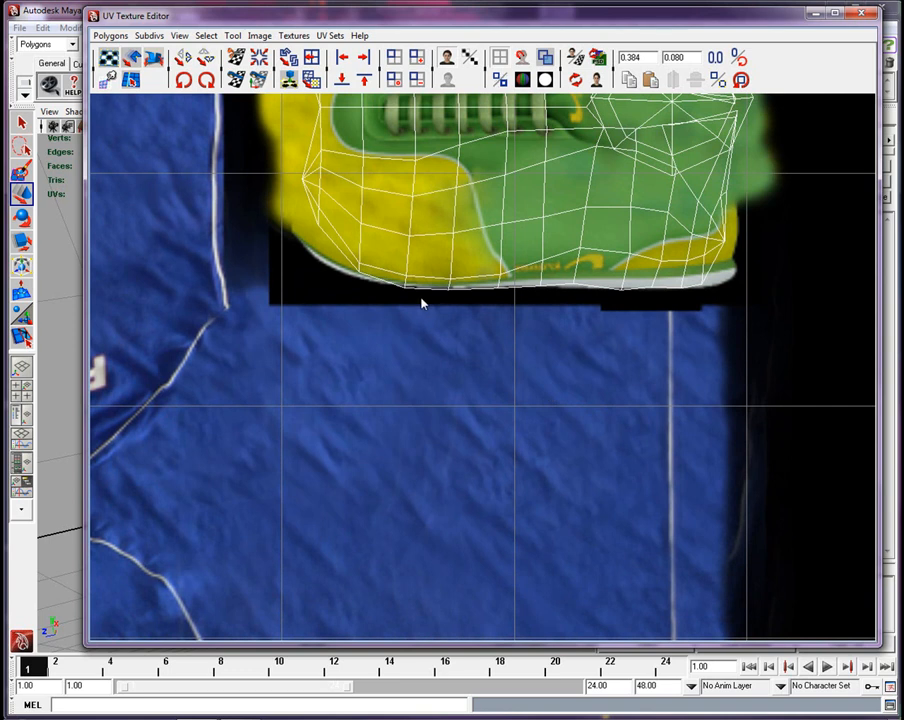
pyautogui.rightClick(420, 296)
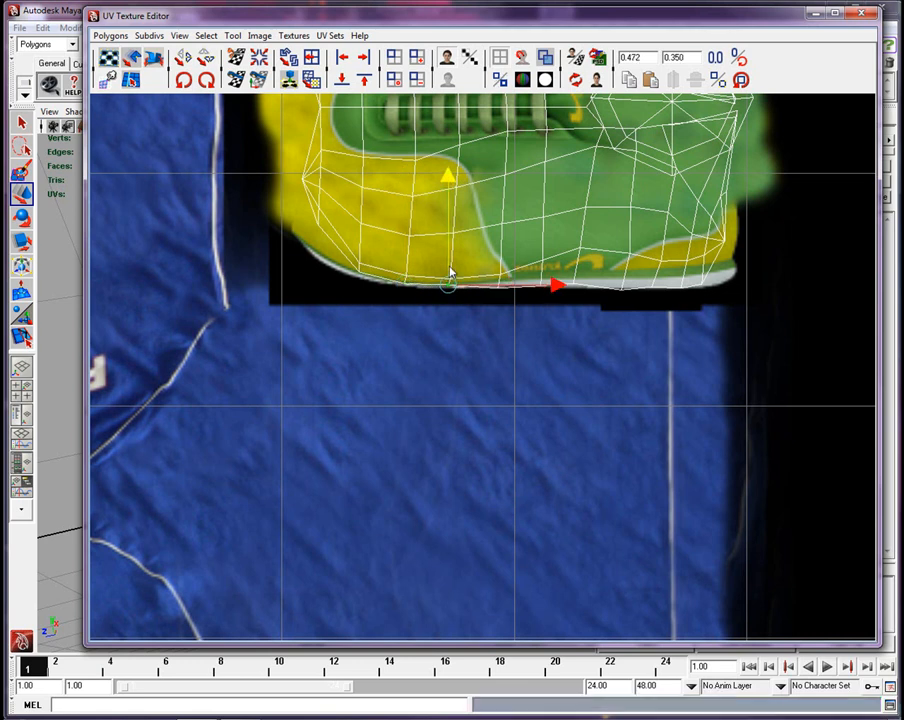
pyautogui.moveTo(450, 284); pyautogui.dragTo(498, 288)
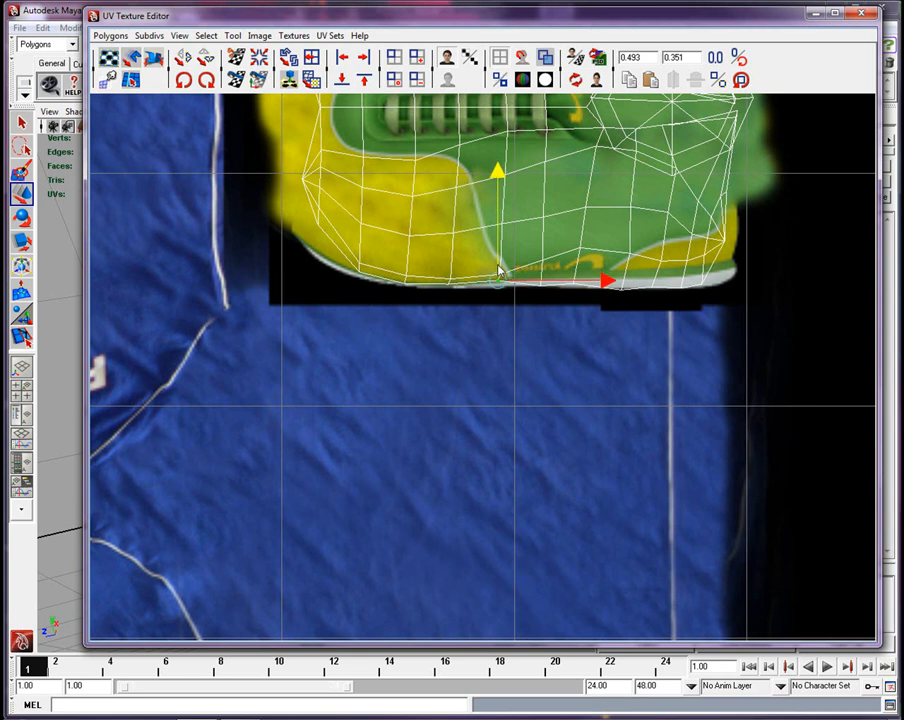
pyautogui.moveTo(496, 282); pyautogui.dragTo(540, 282)
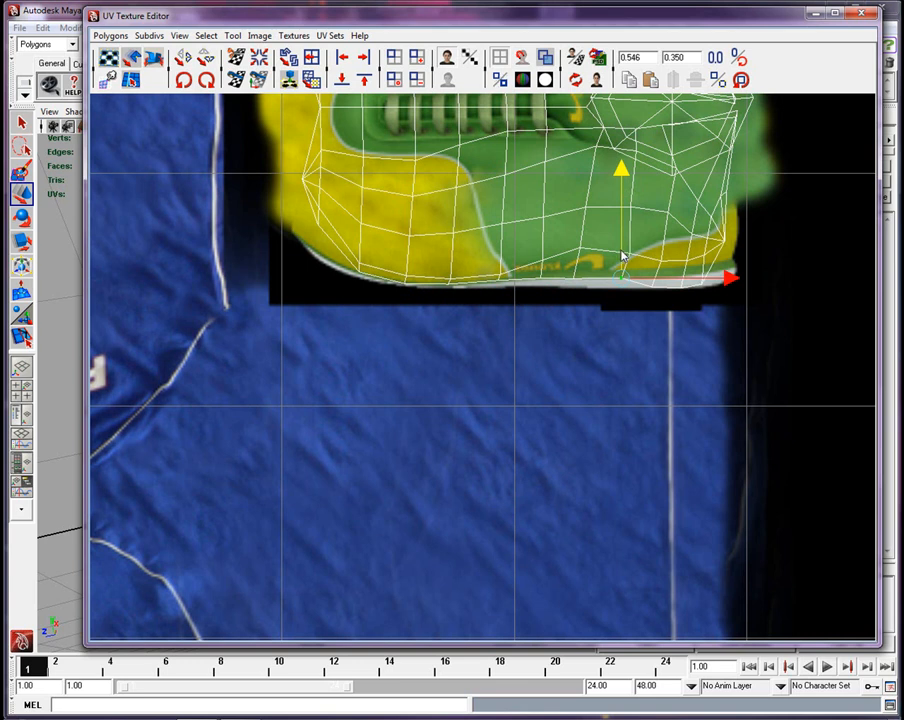
pyautogui.moveTo(620, 168); pyautogui.dragTo(572, 168)
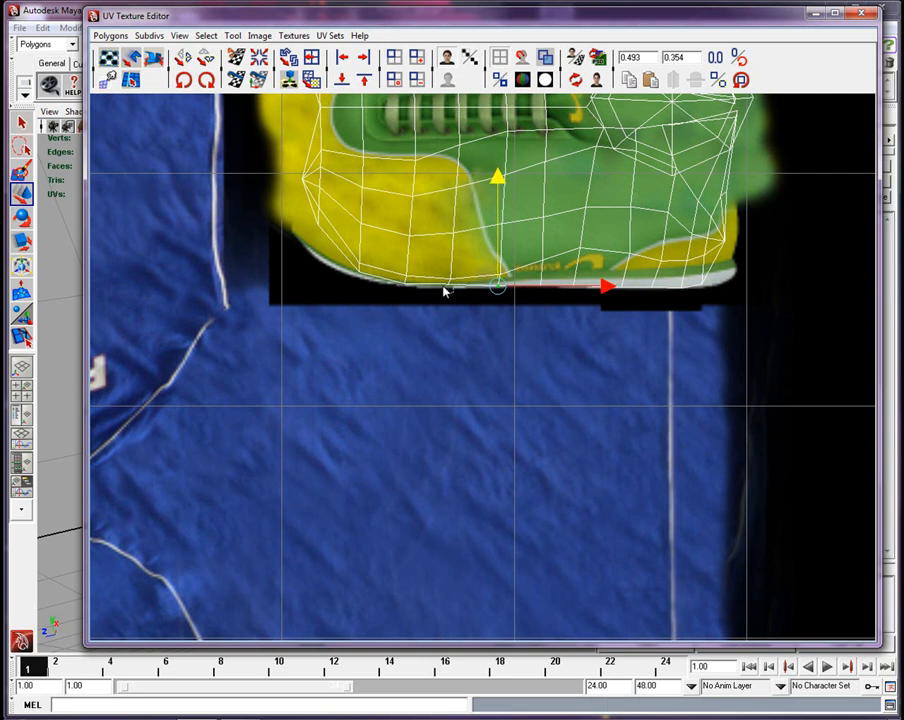
pyautogui.moveTo(496, 288); pyautogui.dragTo(448, 288)
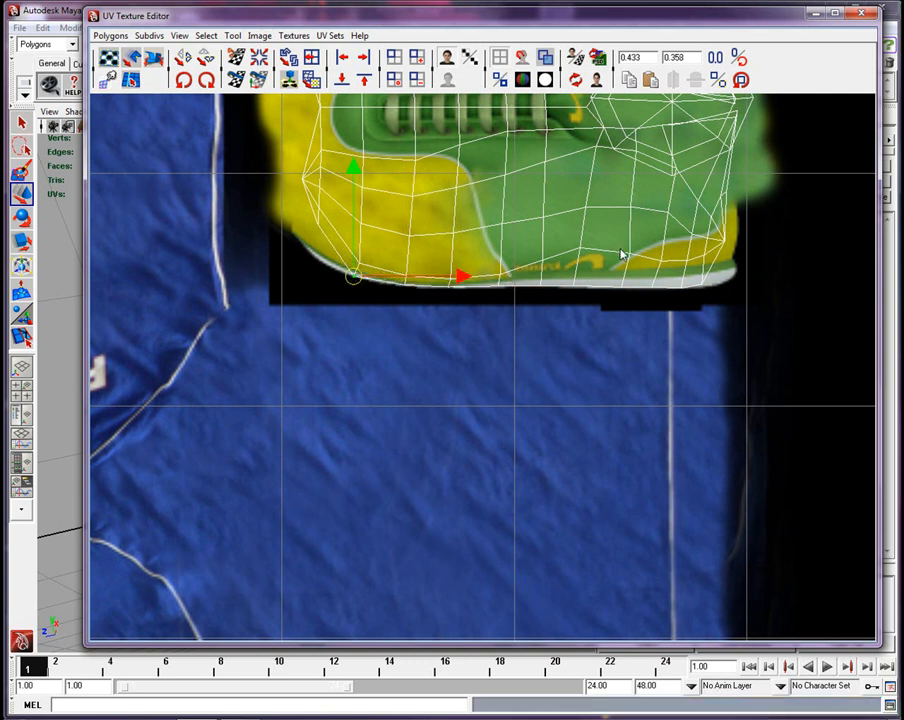
# Step: Frame the layout and pull two upper-edge UVs of the shoe top inside the painted area
pyautogui.press('space')
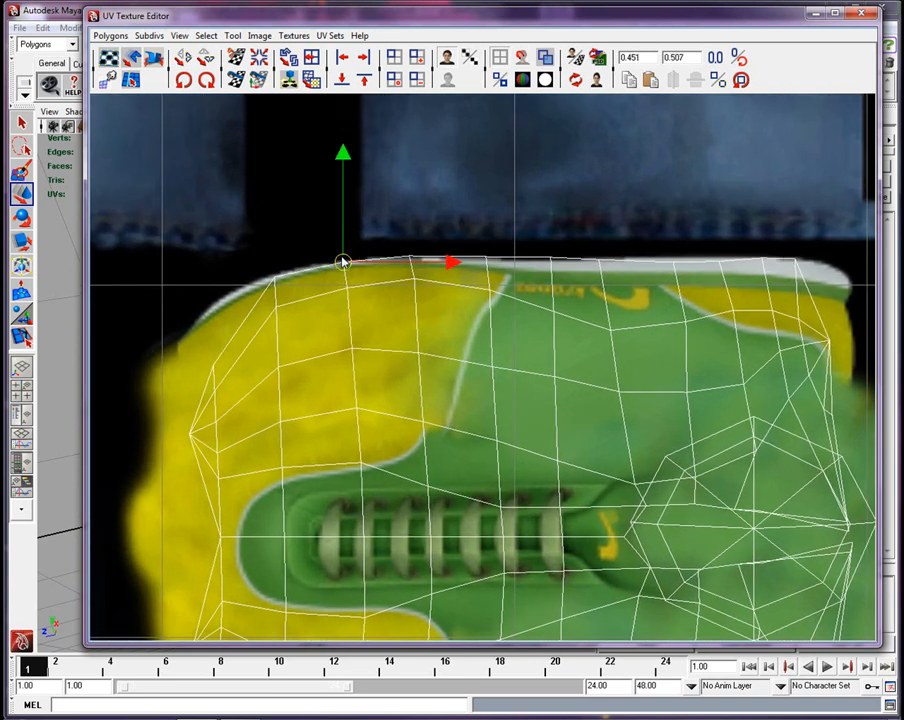
pyautogui.moveTo(342, 262); pyautogui.dragTo(410, 260)
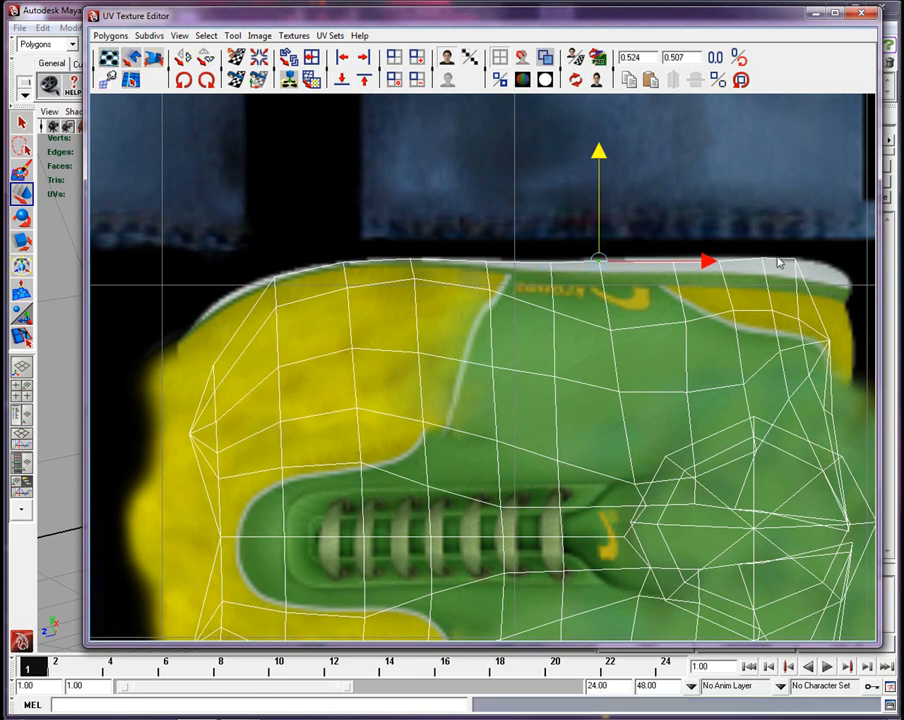
pyautogui.moveTo(600, 262); pyautogui.dragTo(676, 262)
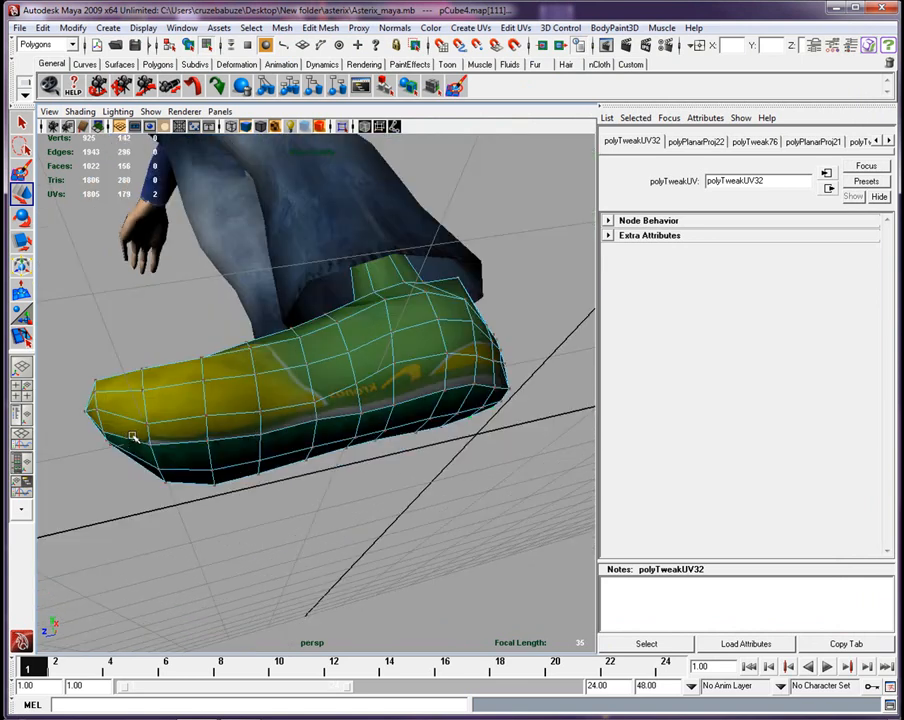
# Step: Reopen the UV editor, frame the heel-side edge and pick a UV point on the yellow edge
pyautogui.click(180, 28)
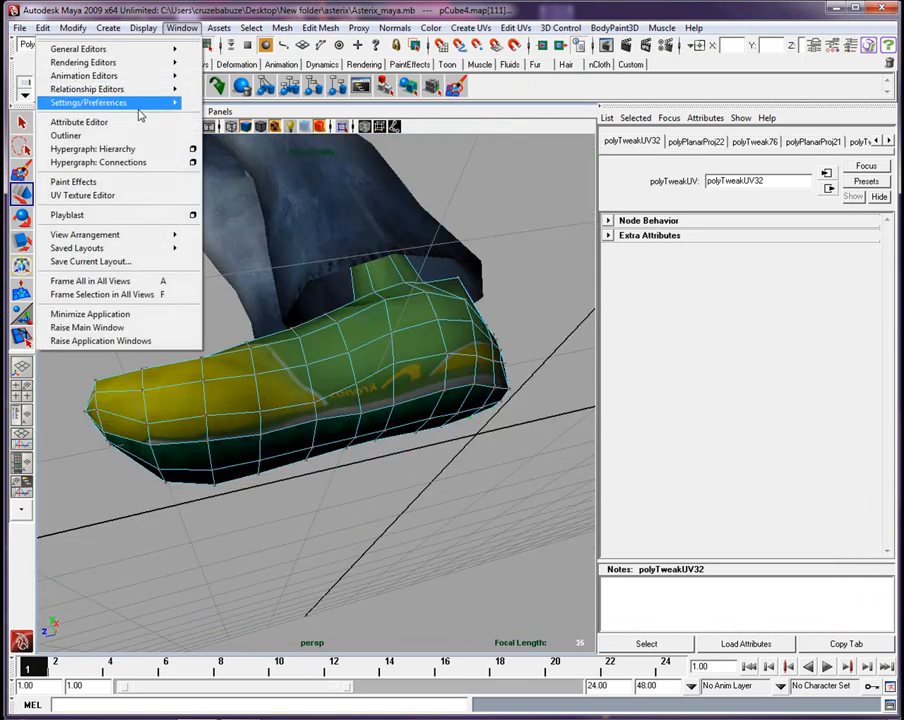
pyautogui.click(82, 196)
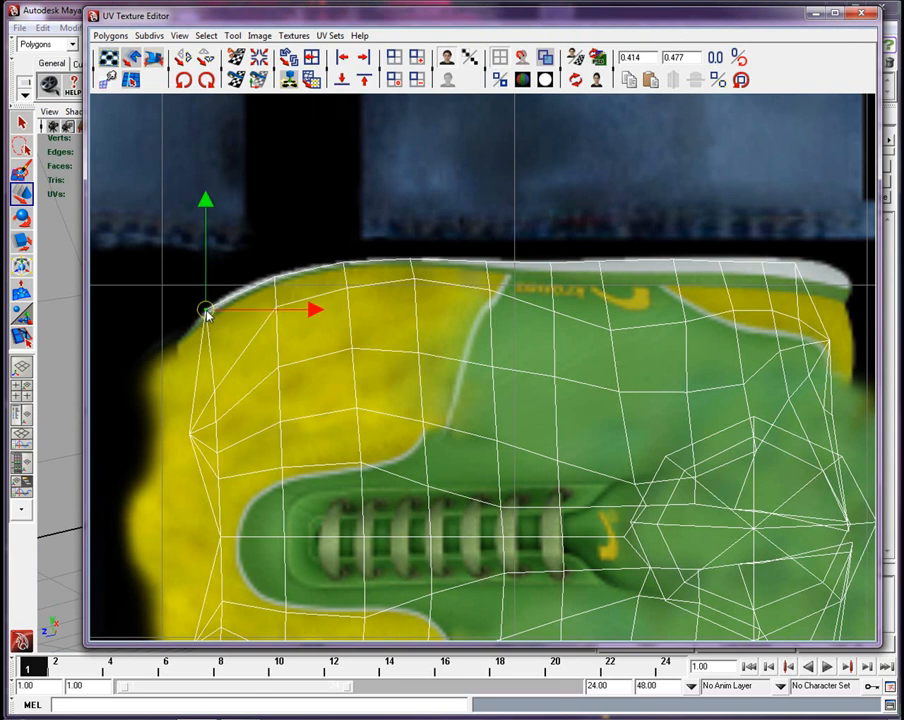
pyautogui.press('space')
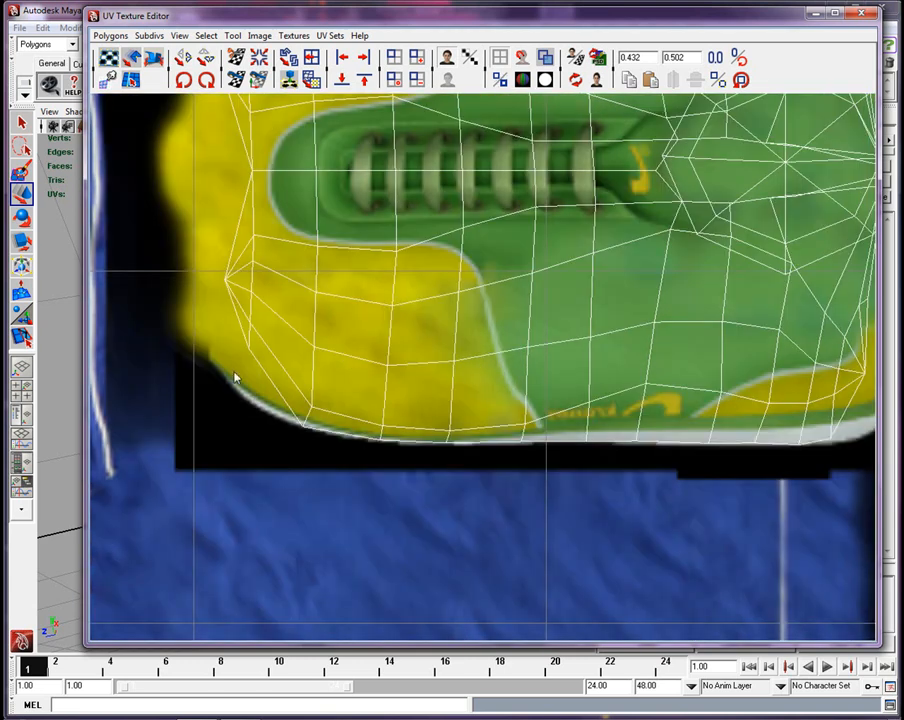
pyautogui.click(244, 400)
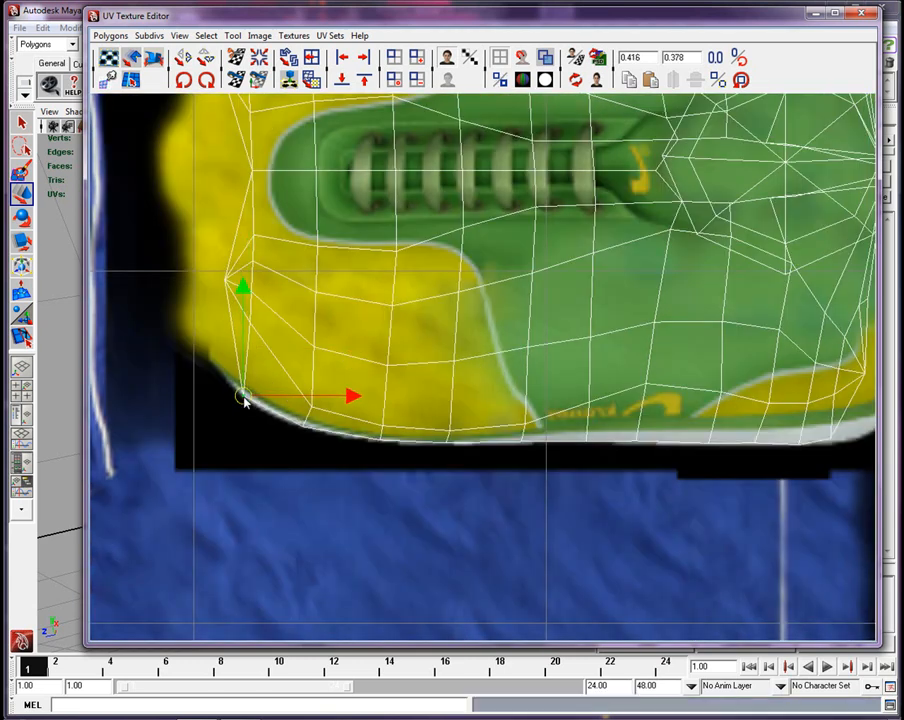